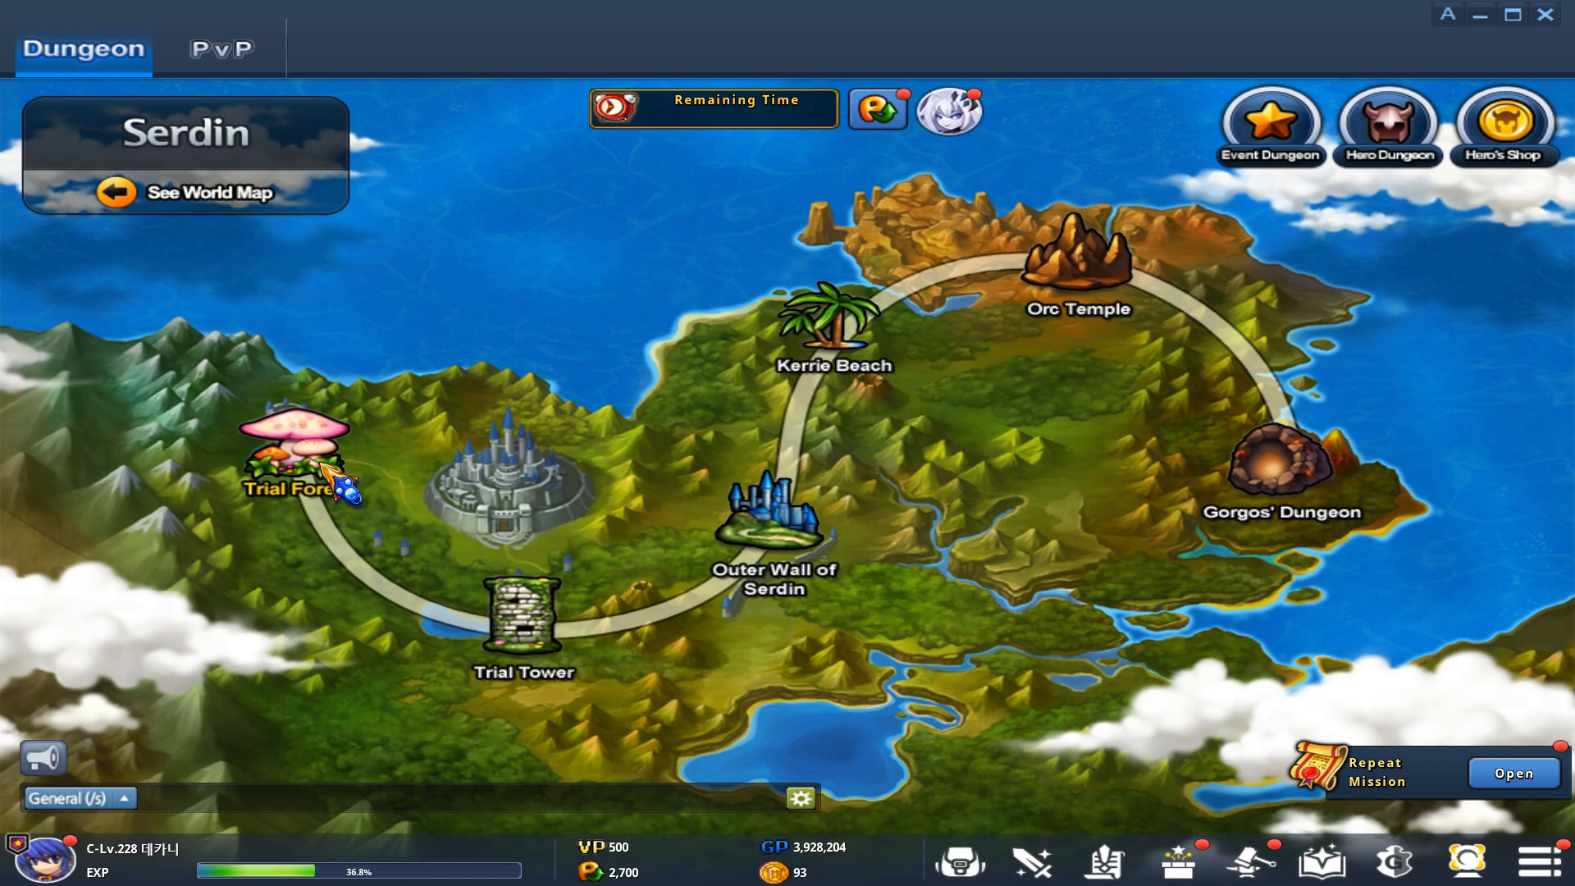
Step: Leave the Serdin dungeon map and bring up the character's Skill Tree
click(771, 521)
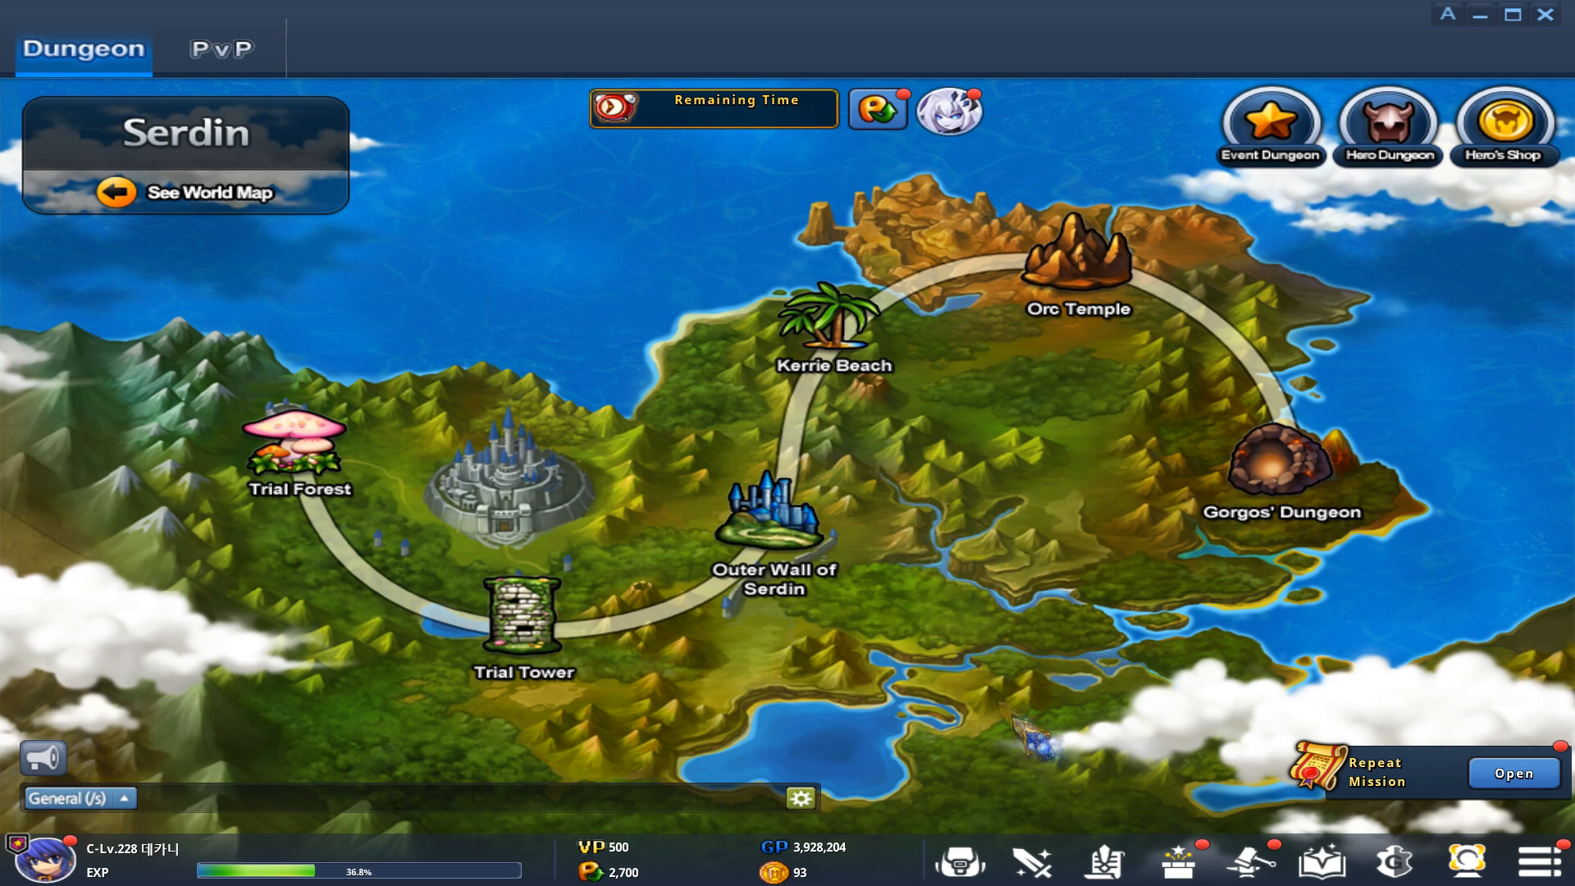
click(1032, 863)
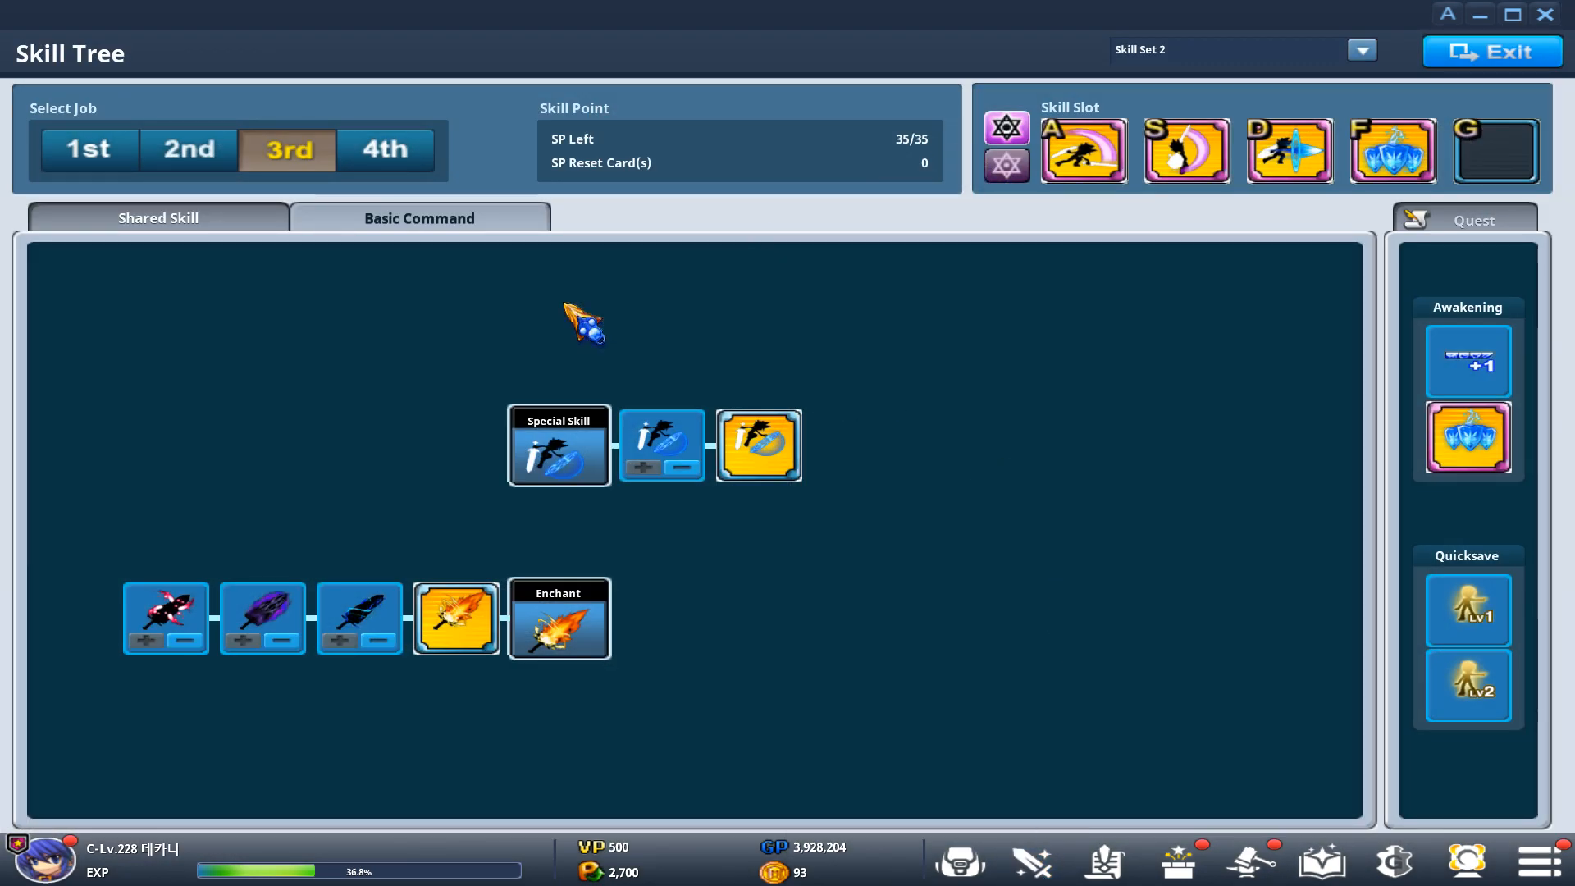
Step: View the 1st job's skills, including its Normal Skill tab, while checking the skill set list
click(187, 149)
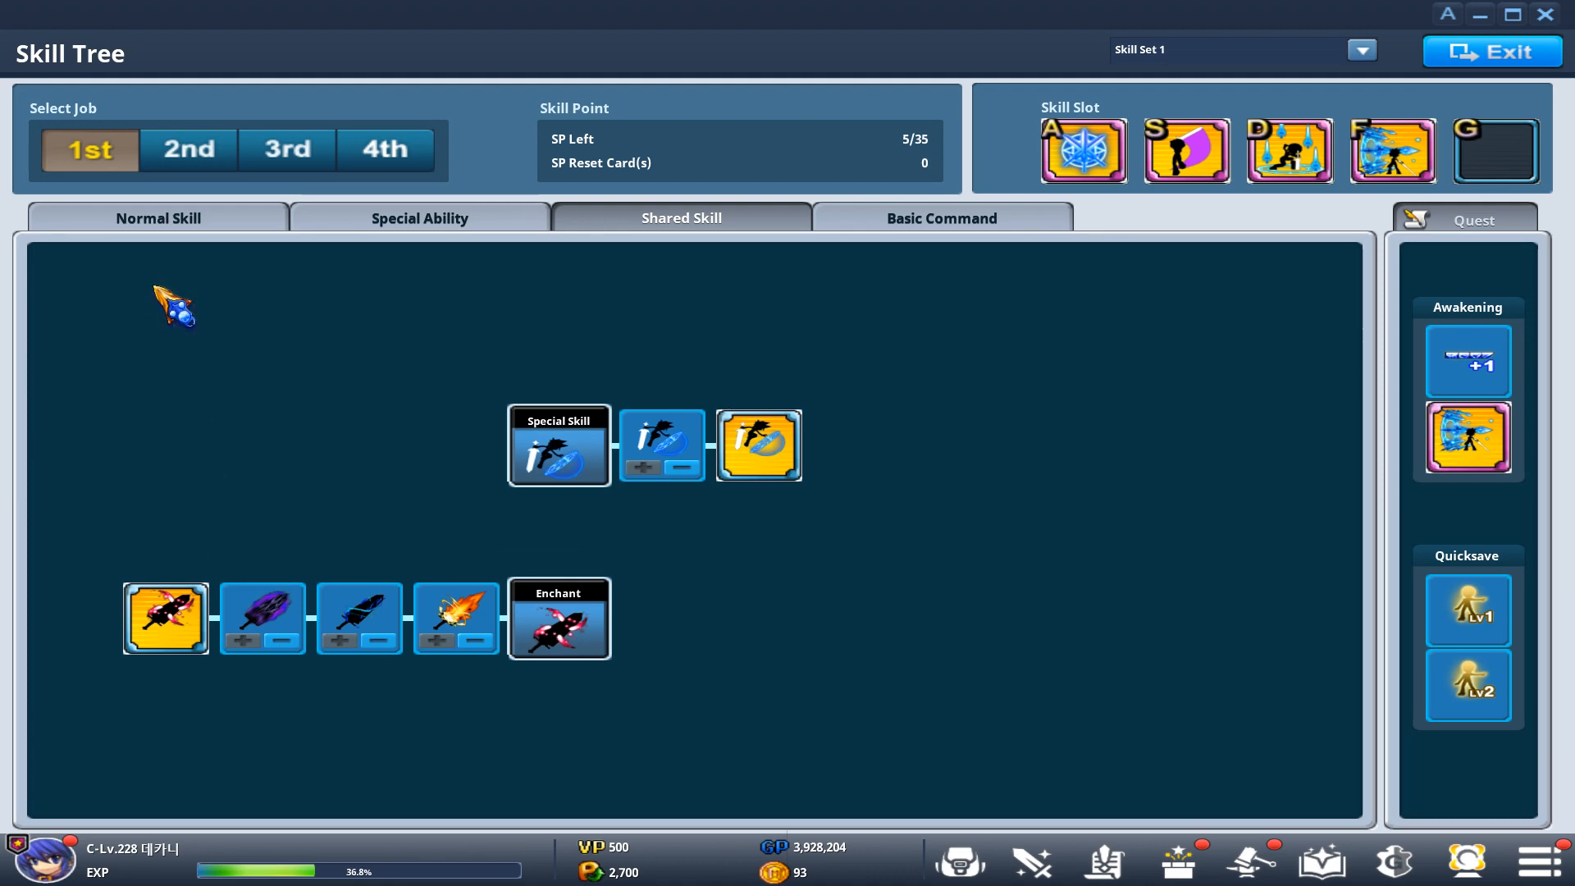
mouse_move(200, 241)
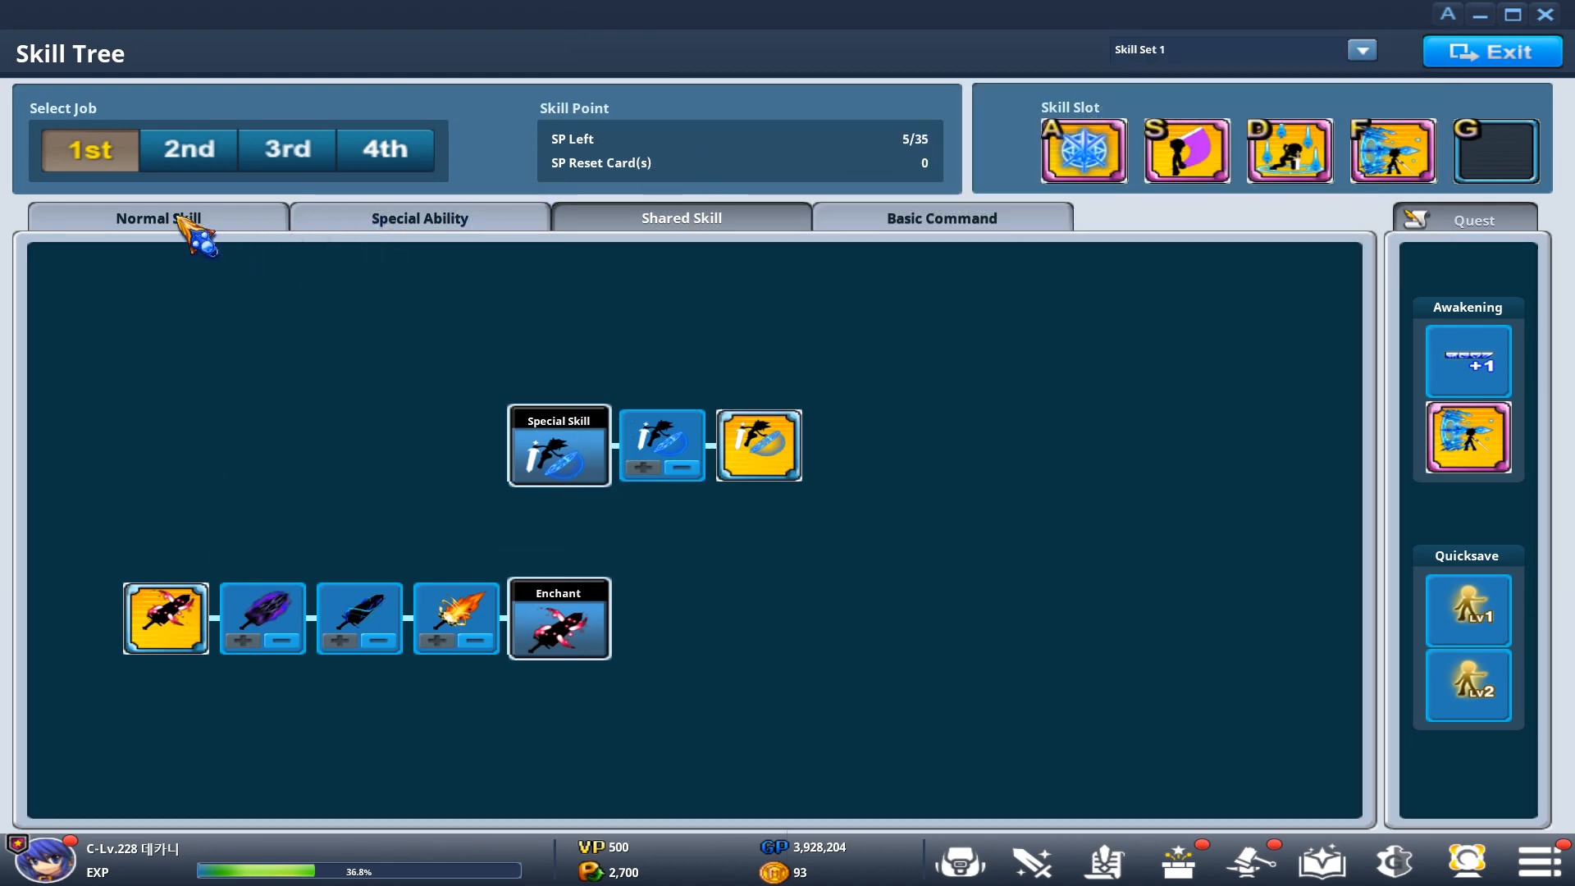
mouse_move(1372, 76)
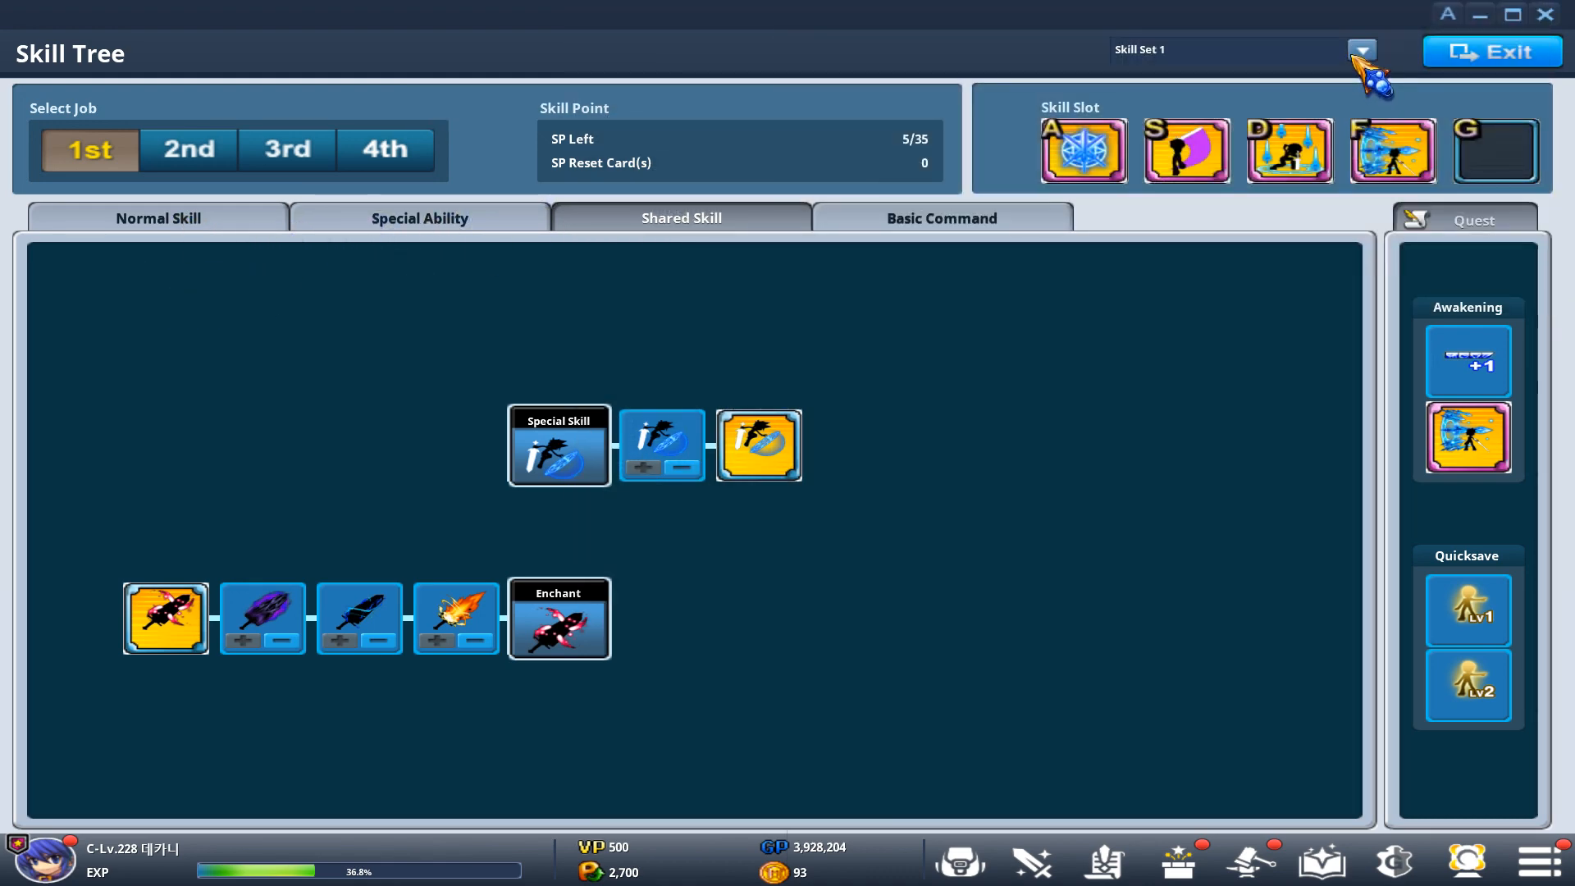
click(1361, 49)
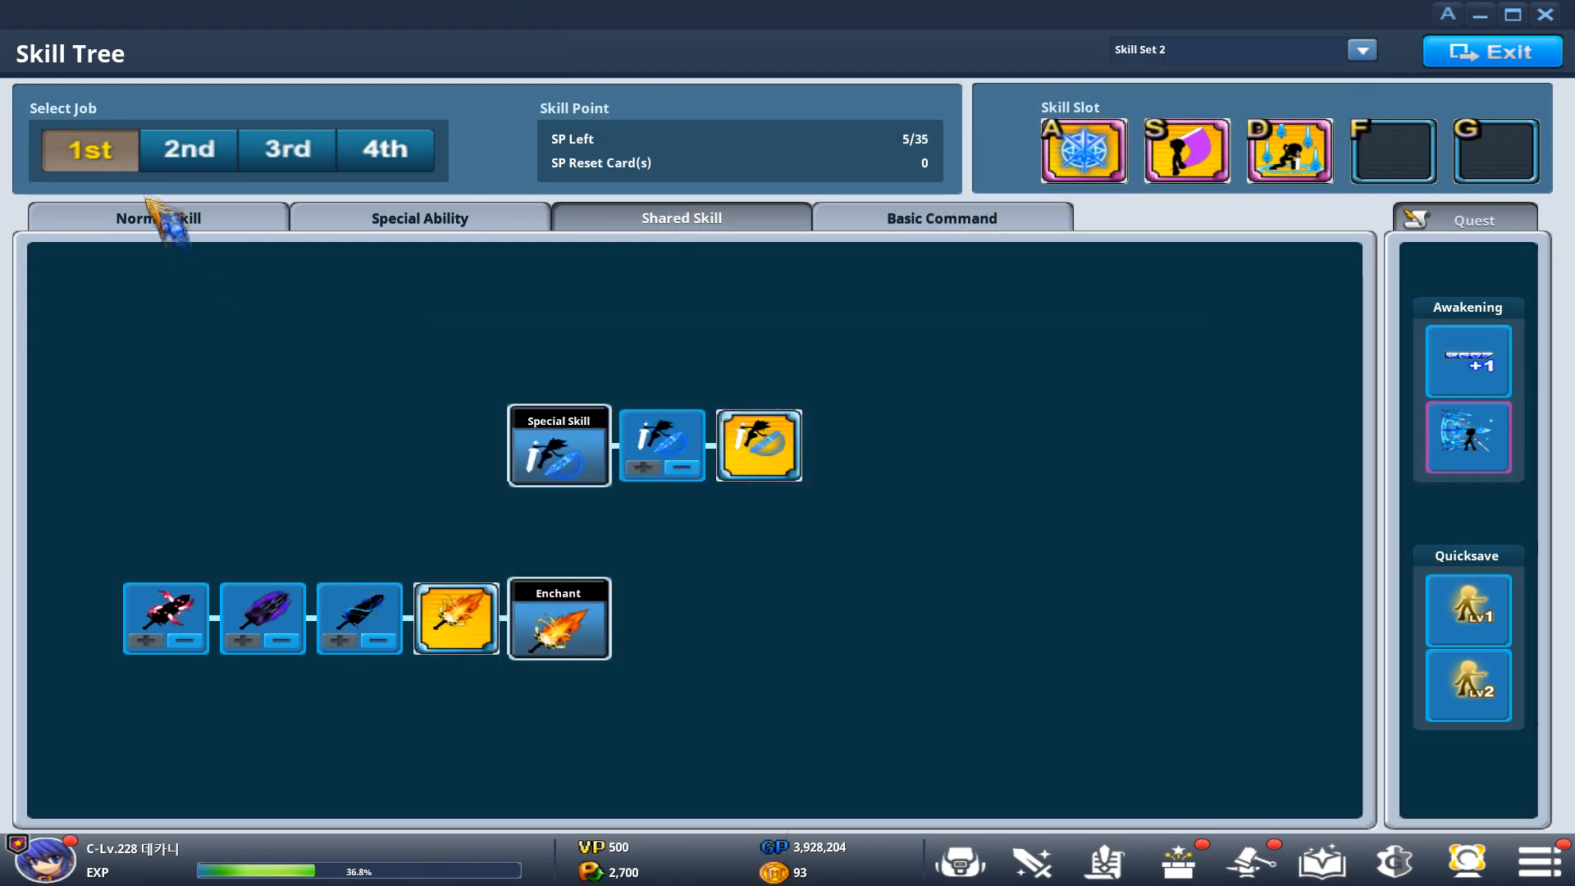
click(158, 218)
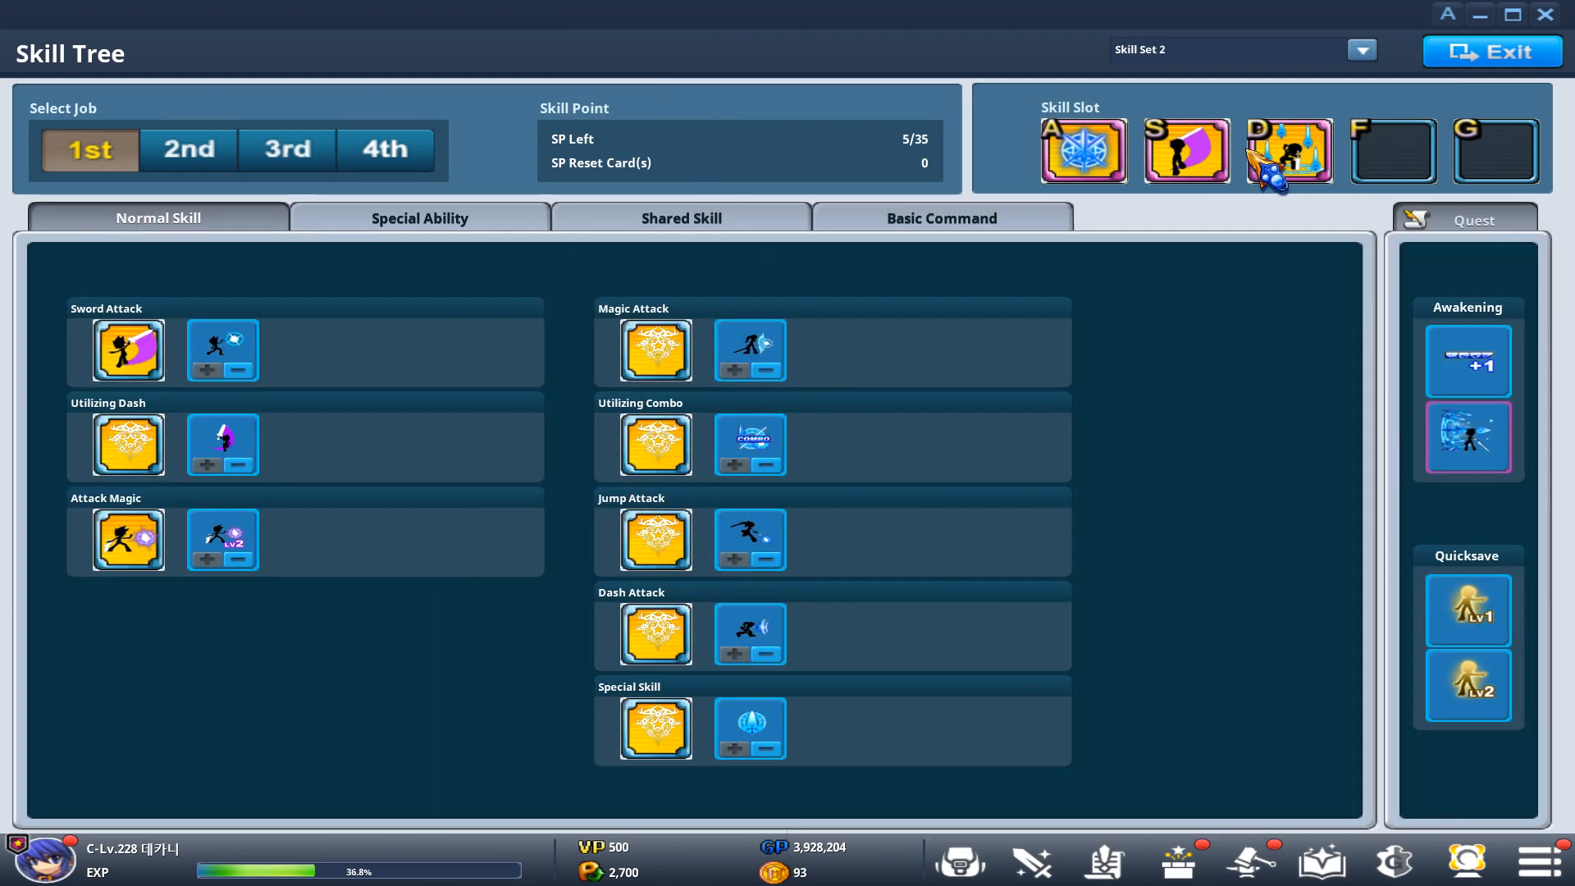
Step: Select Skill Set 1 from the skill set dropdown
click(1361, 50)
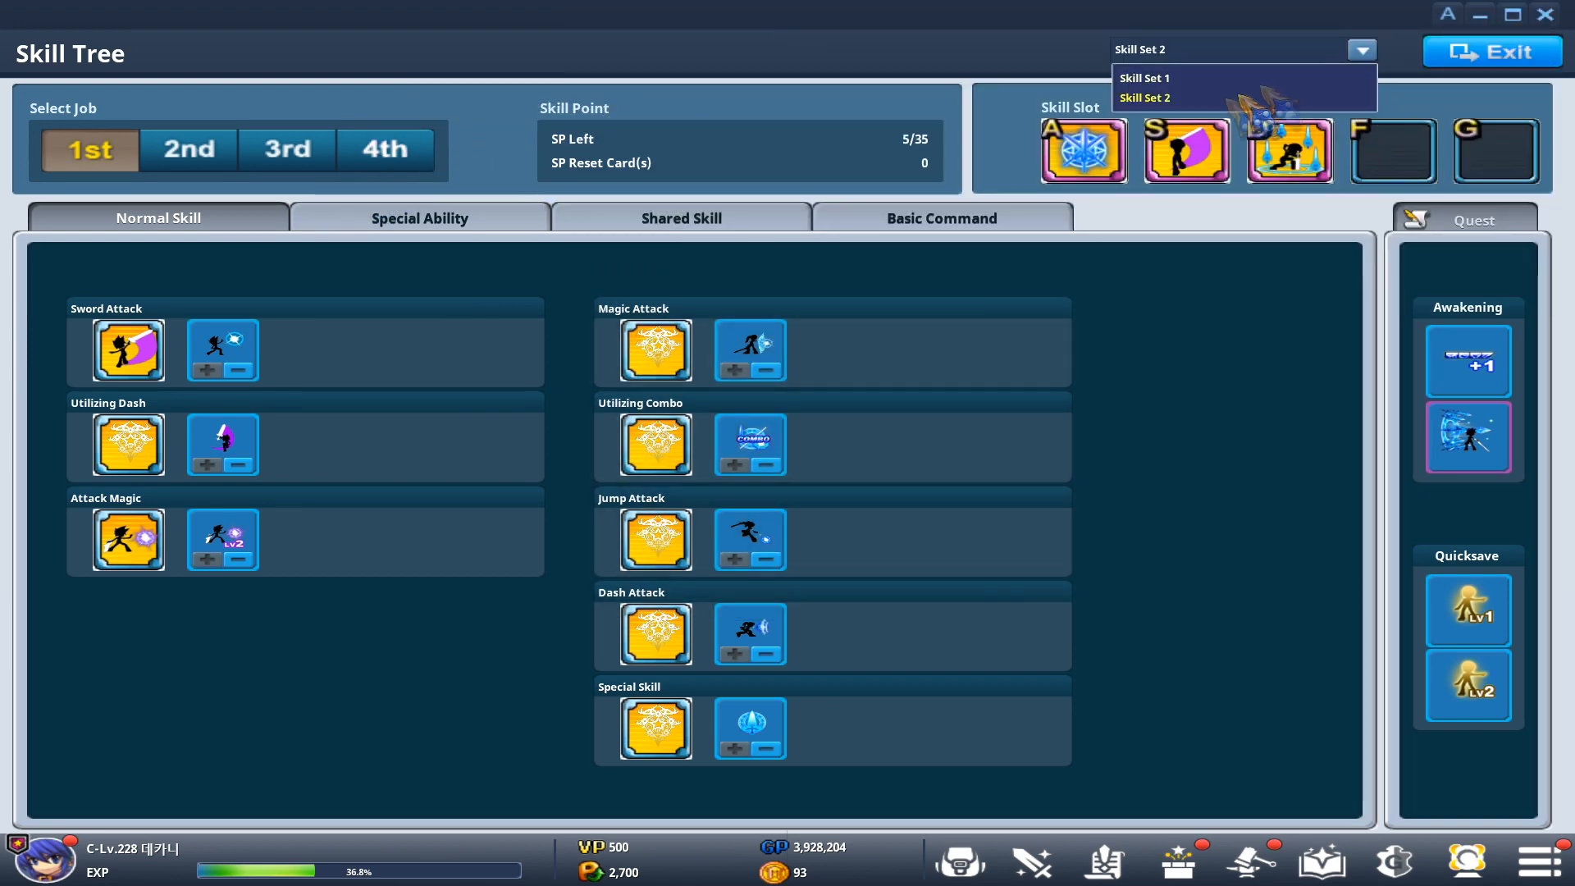
click(1142, 77)
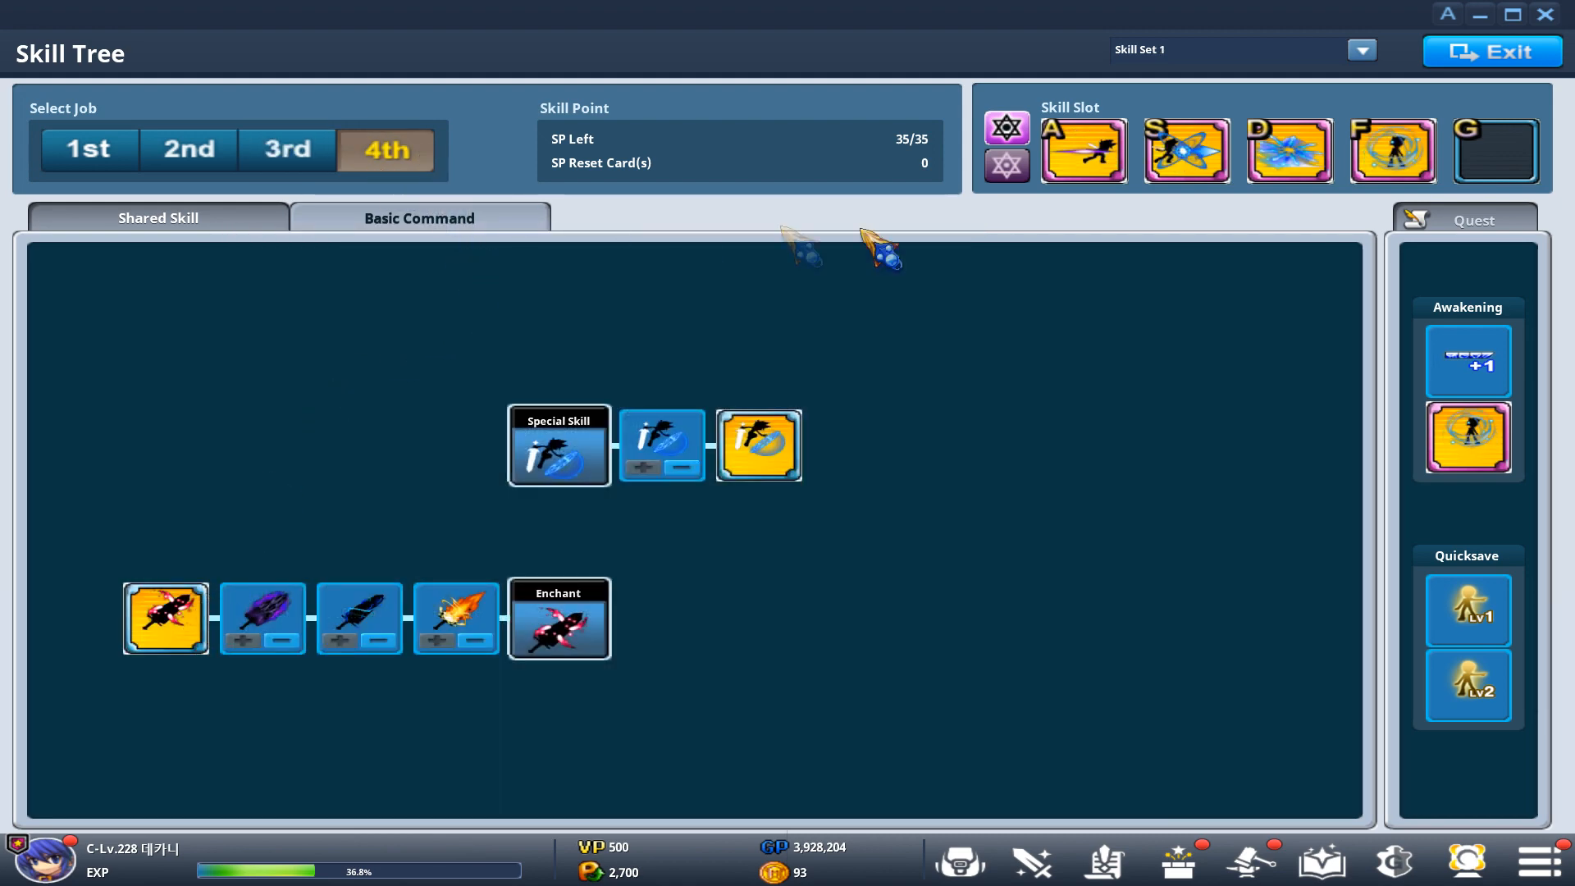
mouse_move(1391, 71)
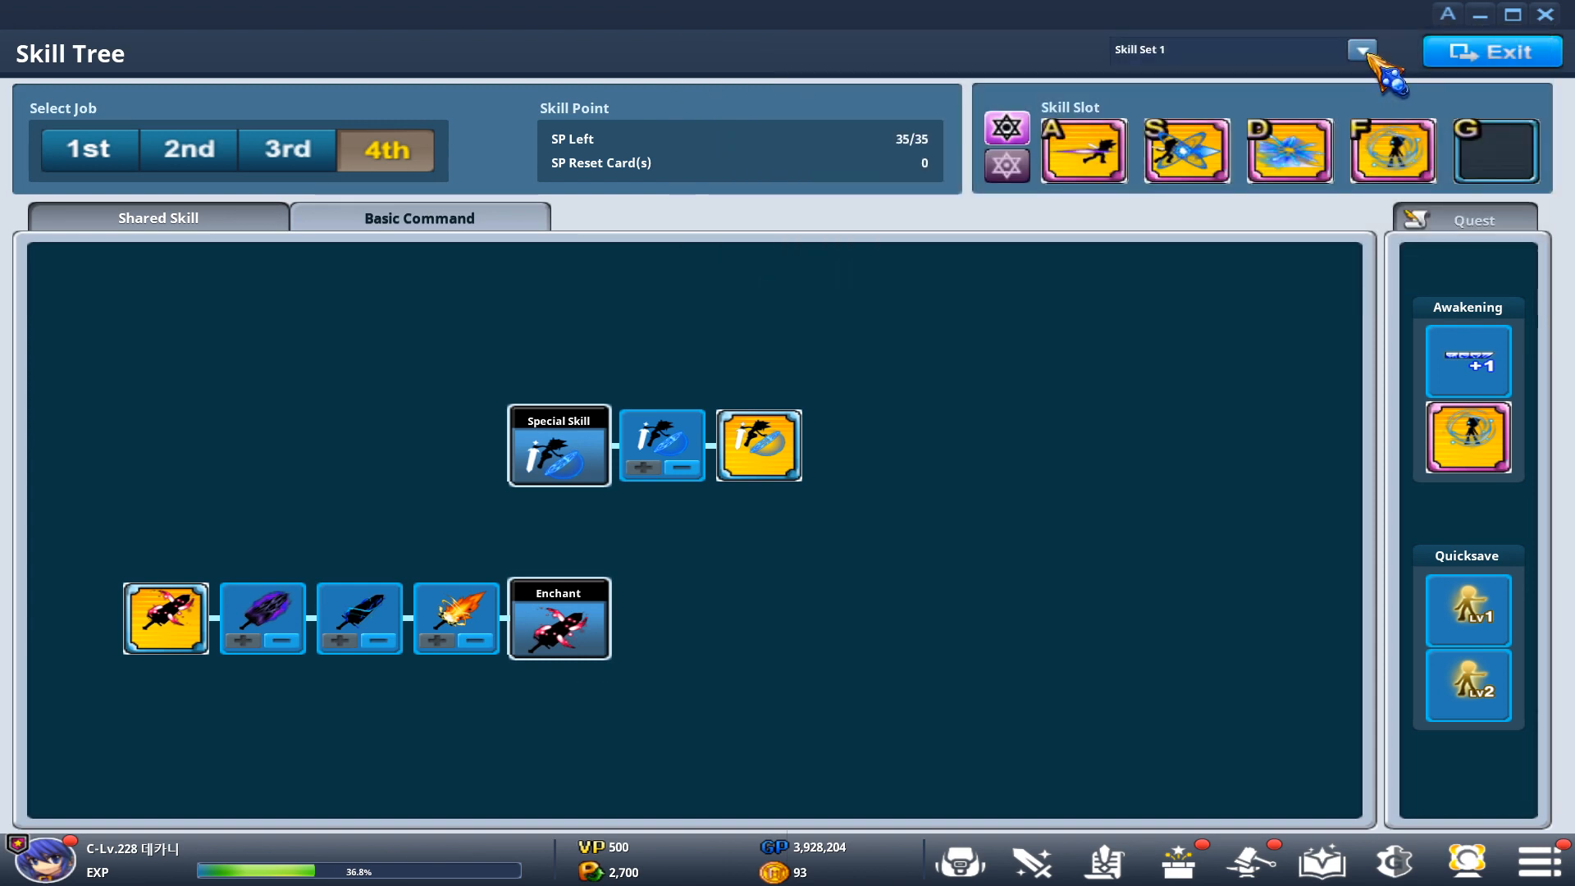
Step: Switch the Skill Tree to Skill Set 2
click(1361, 49)
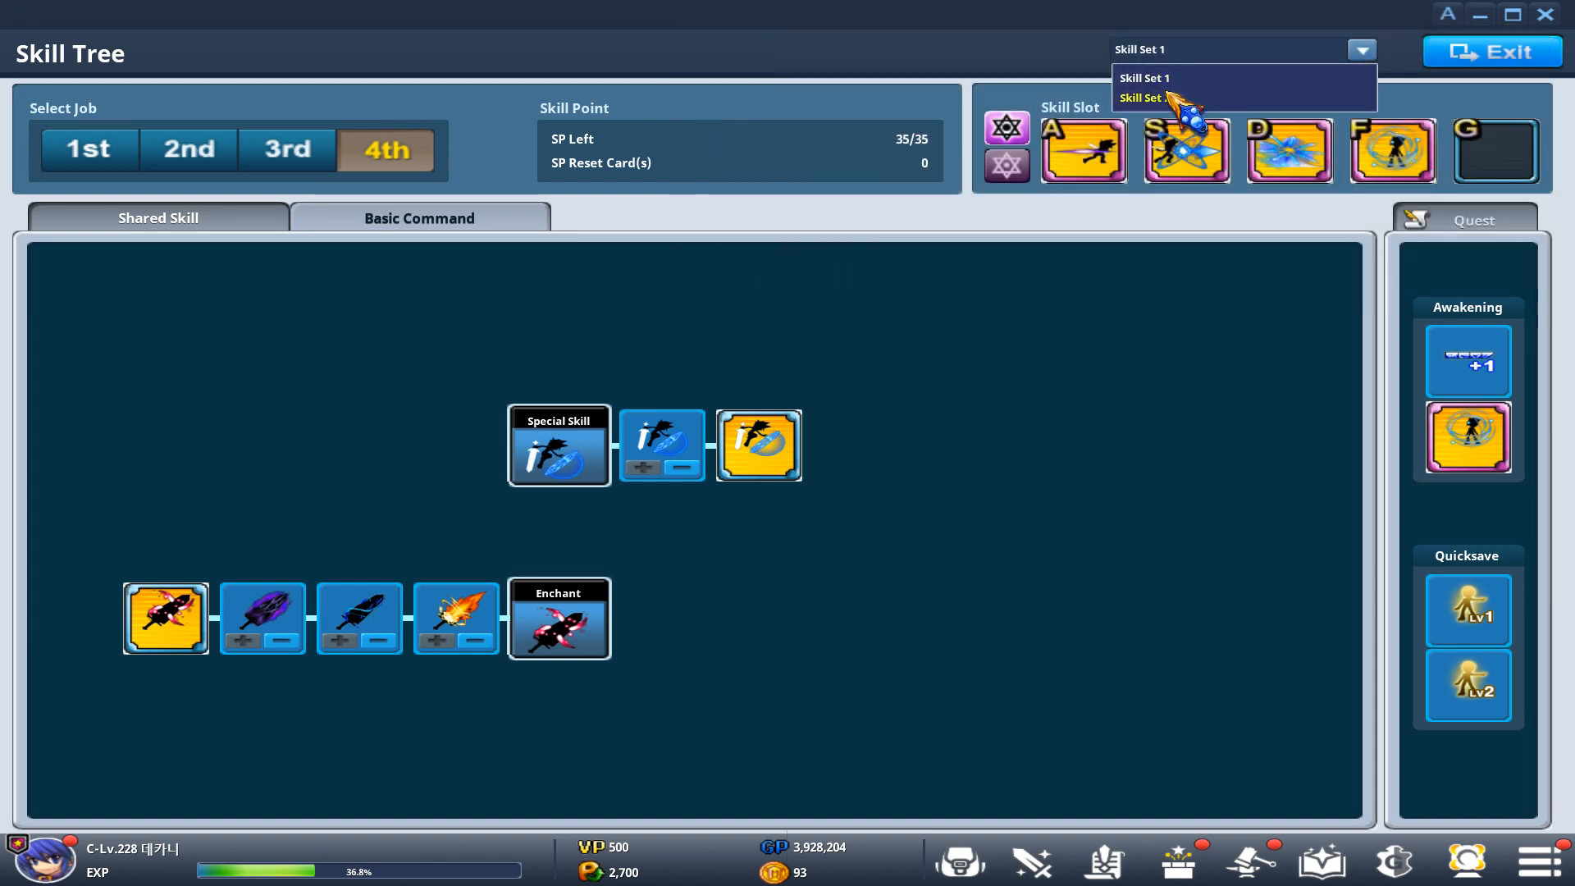
click(1141, 97)
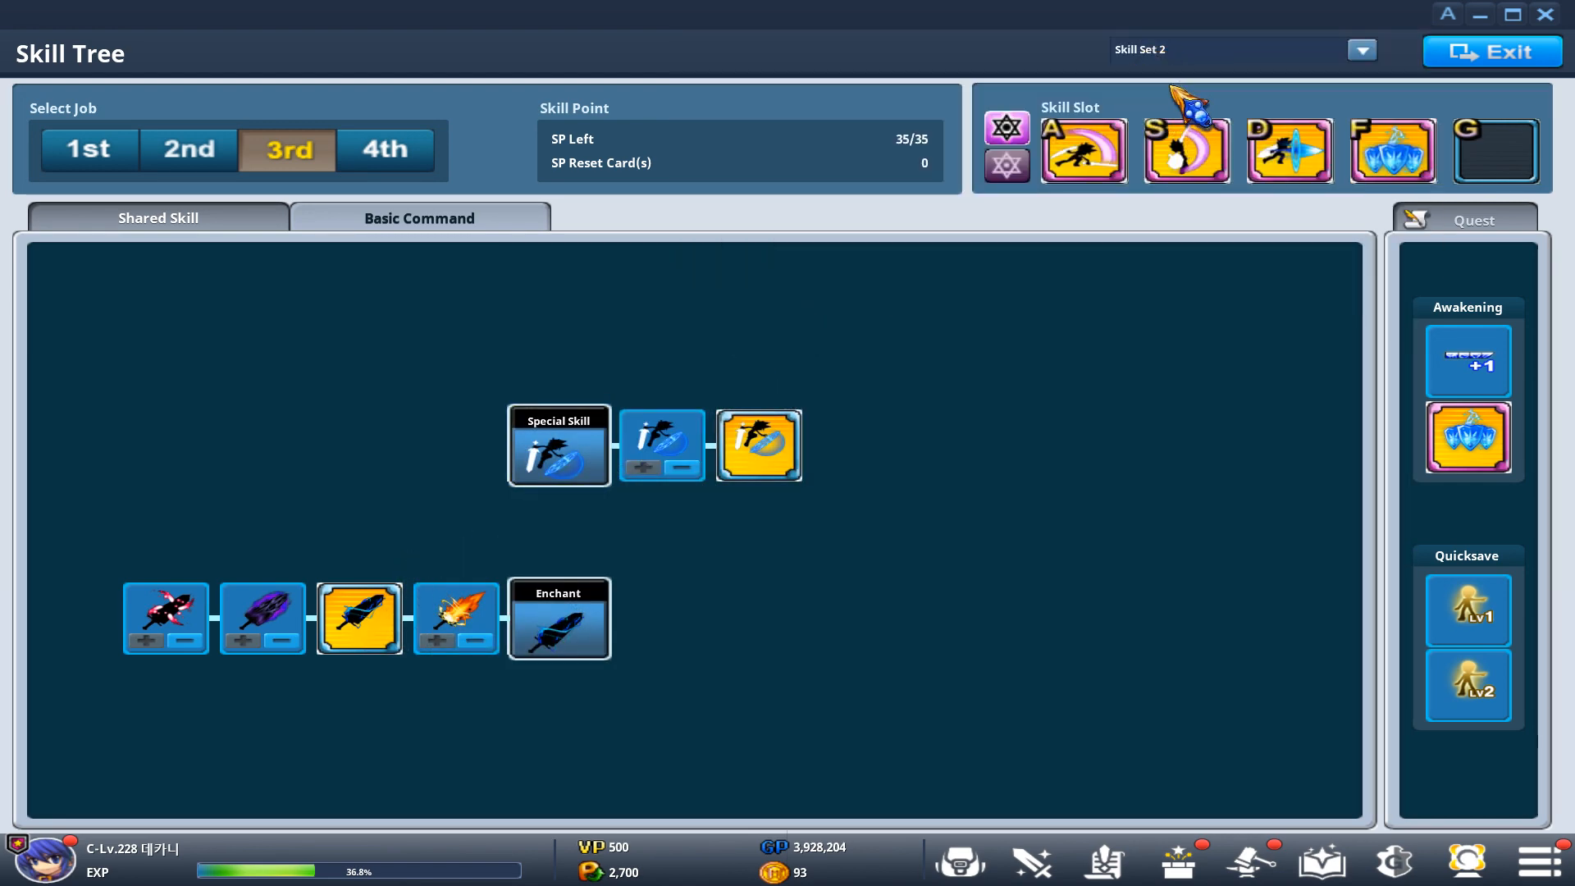
mouse_move(661, 444)
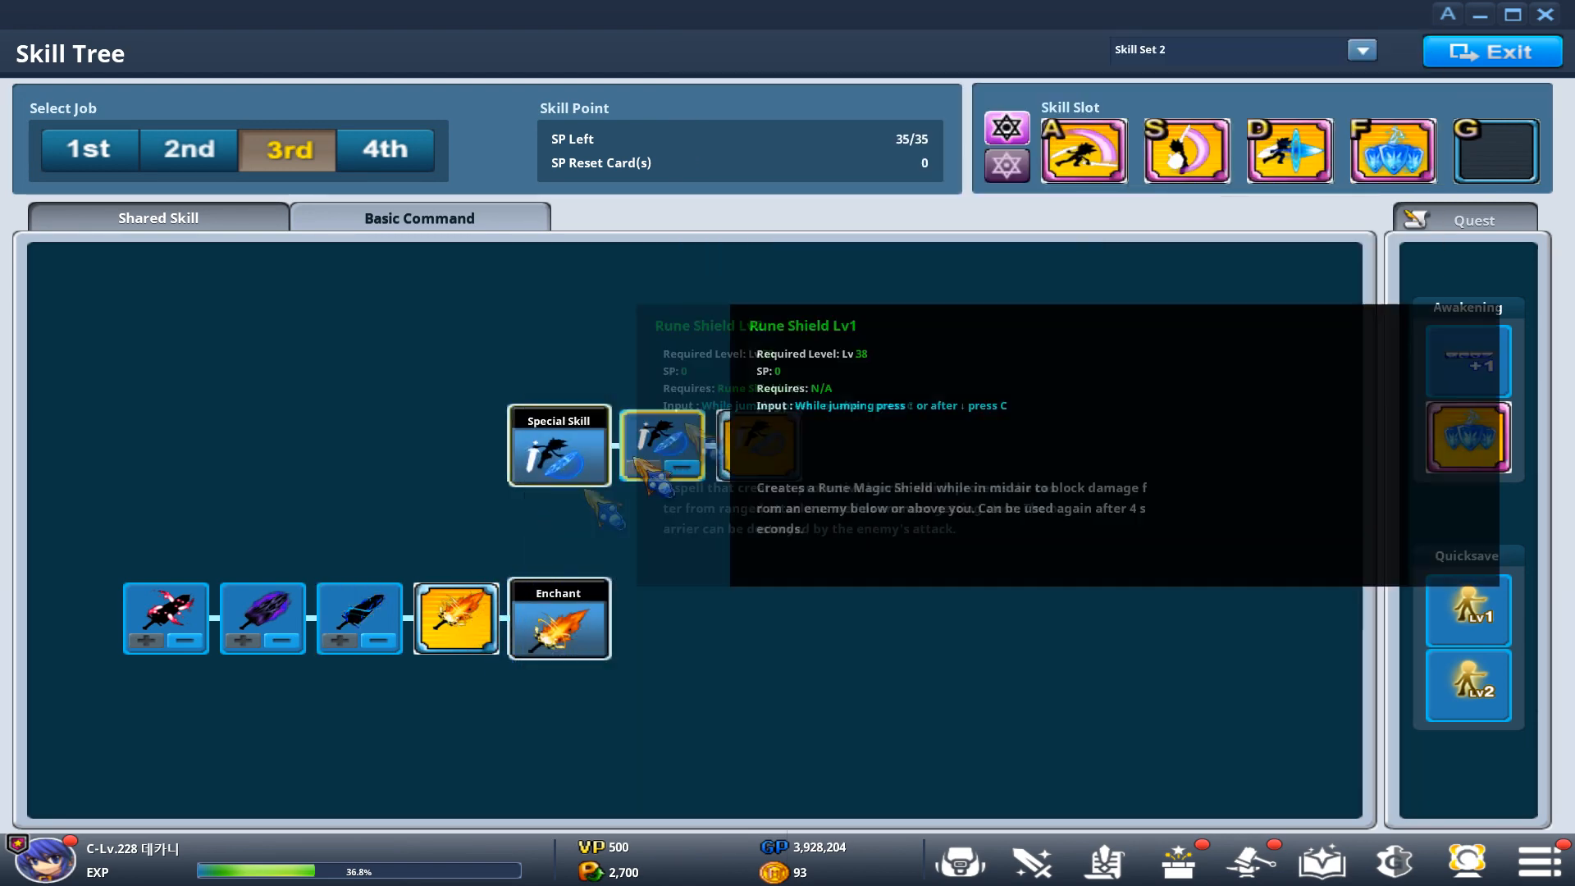
Step: View the 4th and 3rd jobs' enchants and skill slots under Skill Set 2
click(384, 150)
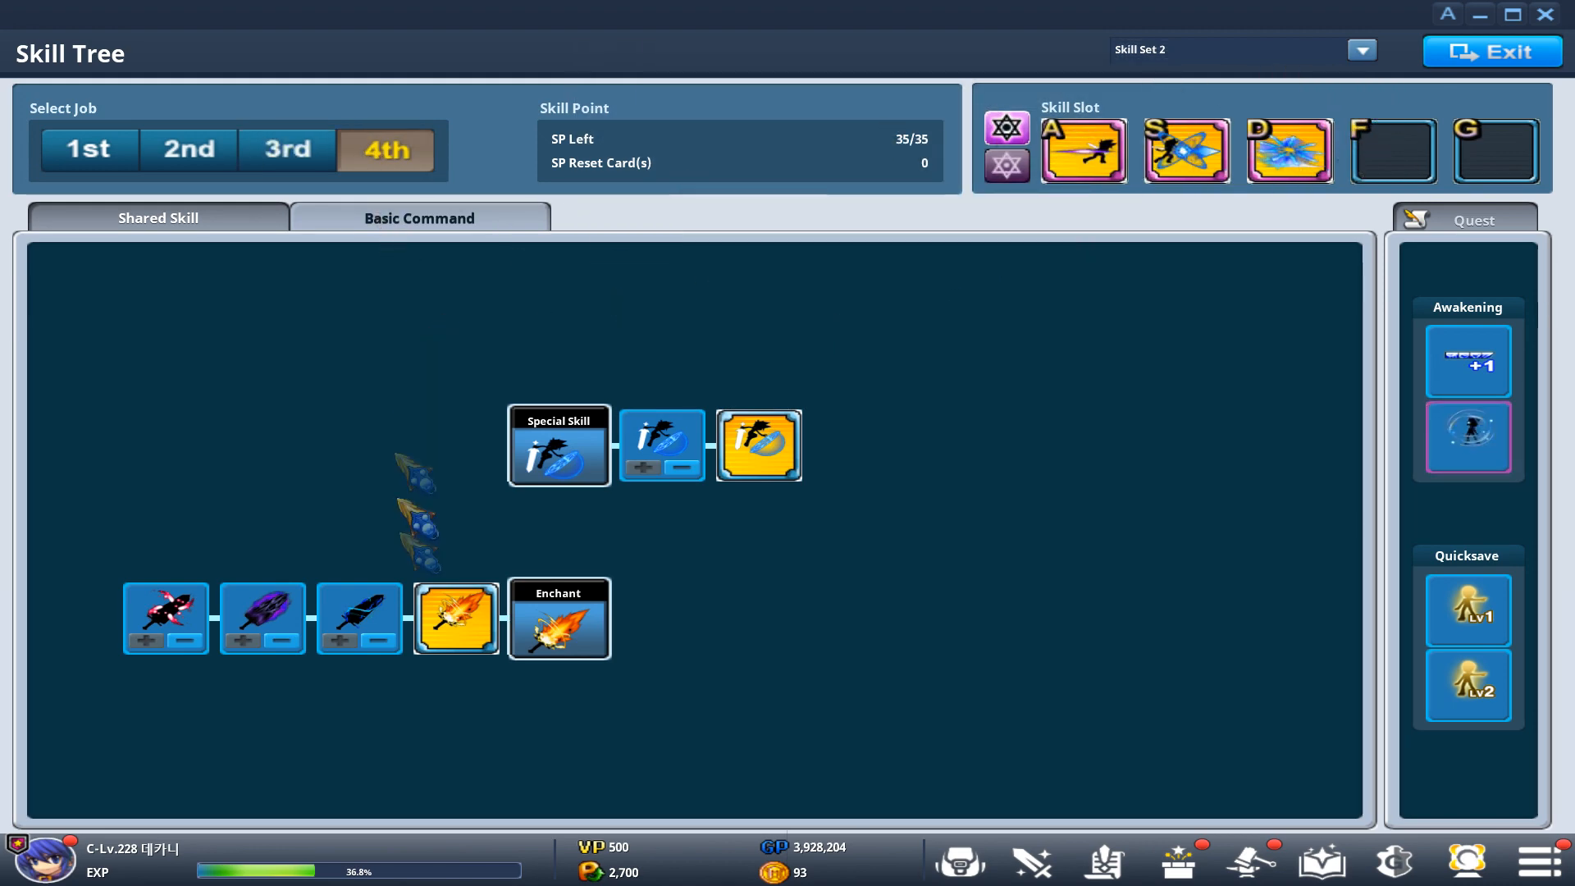
click(187, 150)
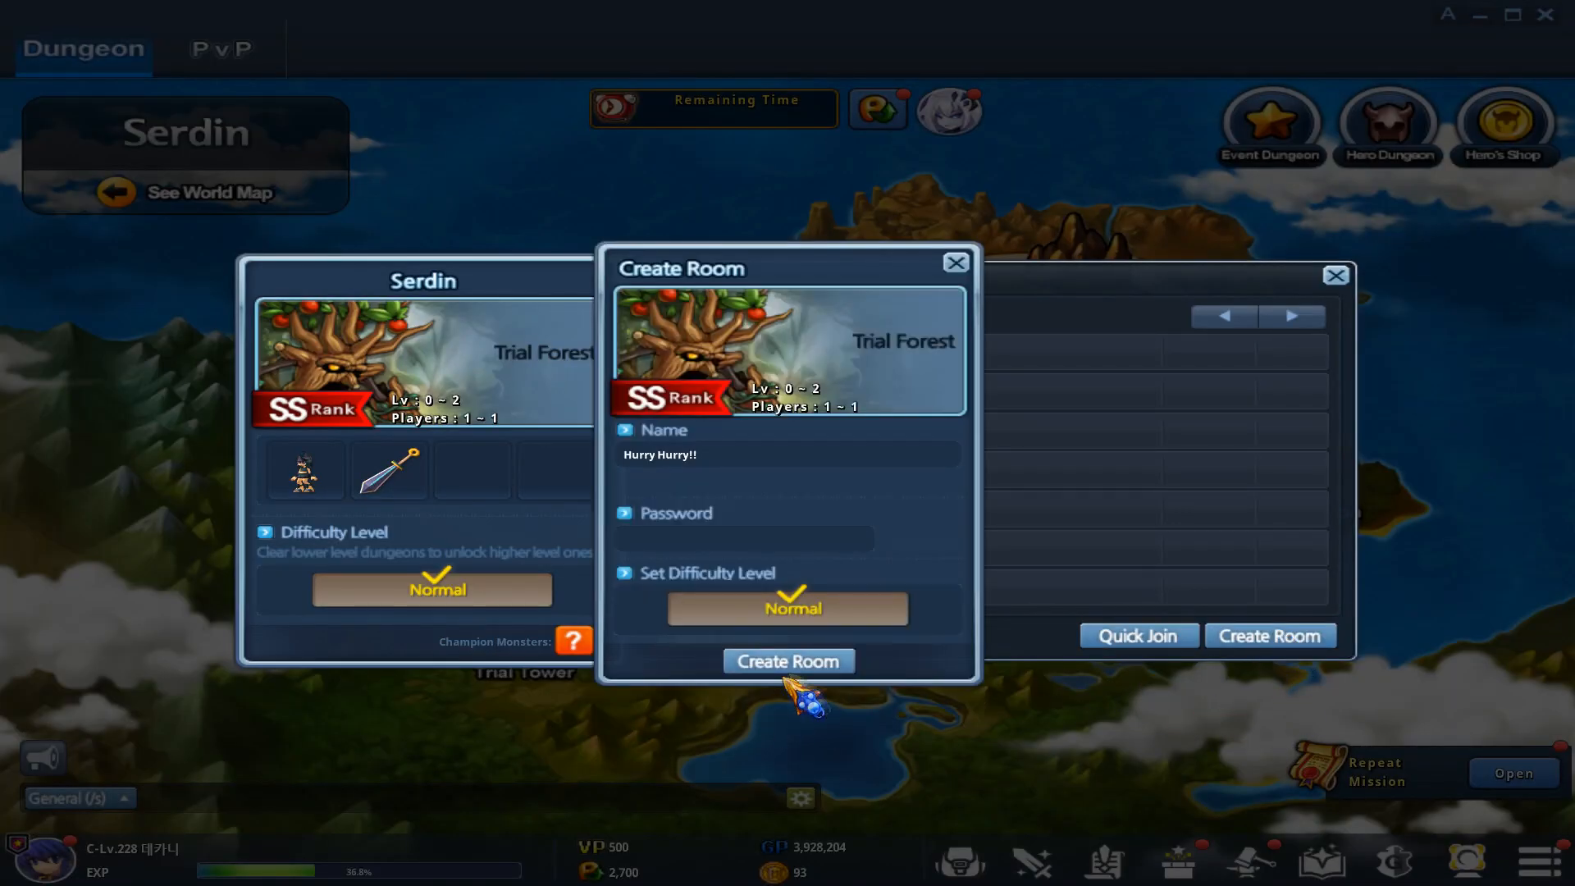
Step: Create the Normal-difficulty Trial Forest room and start the dungeon
click(787, 661)
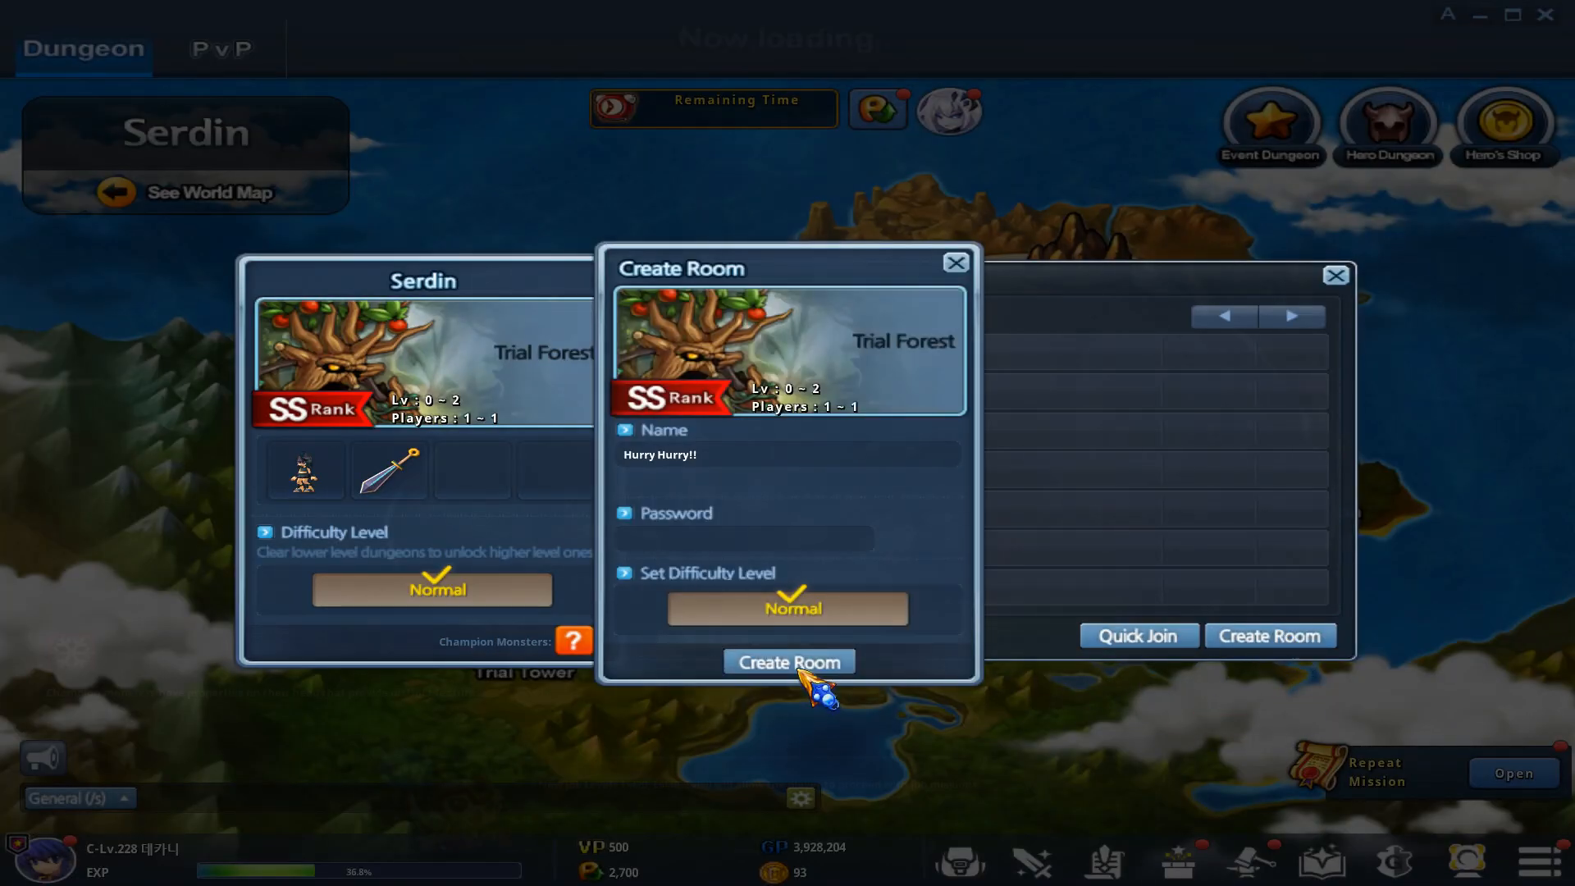
click(787, 661)
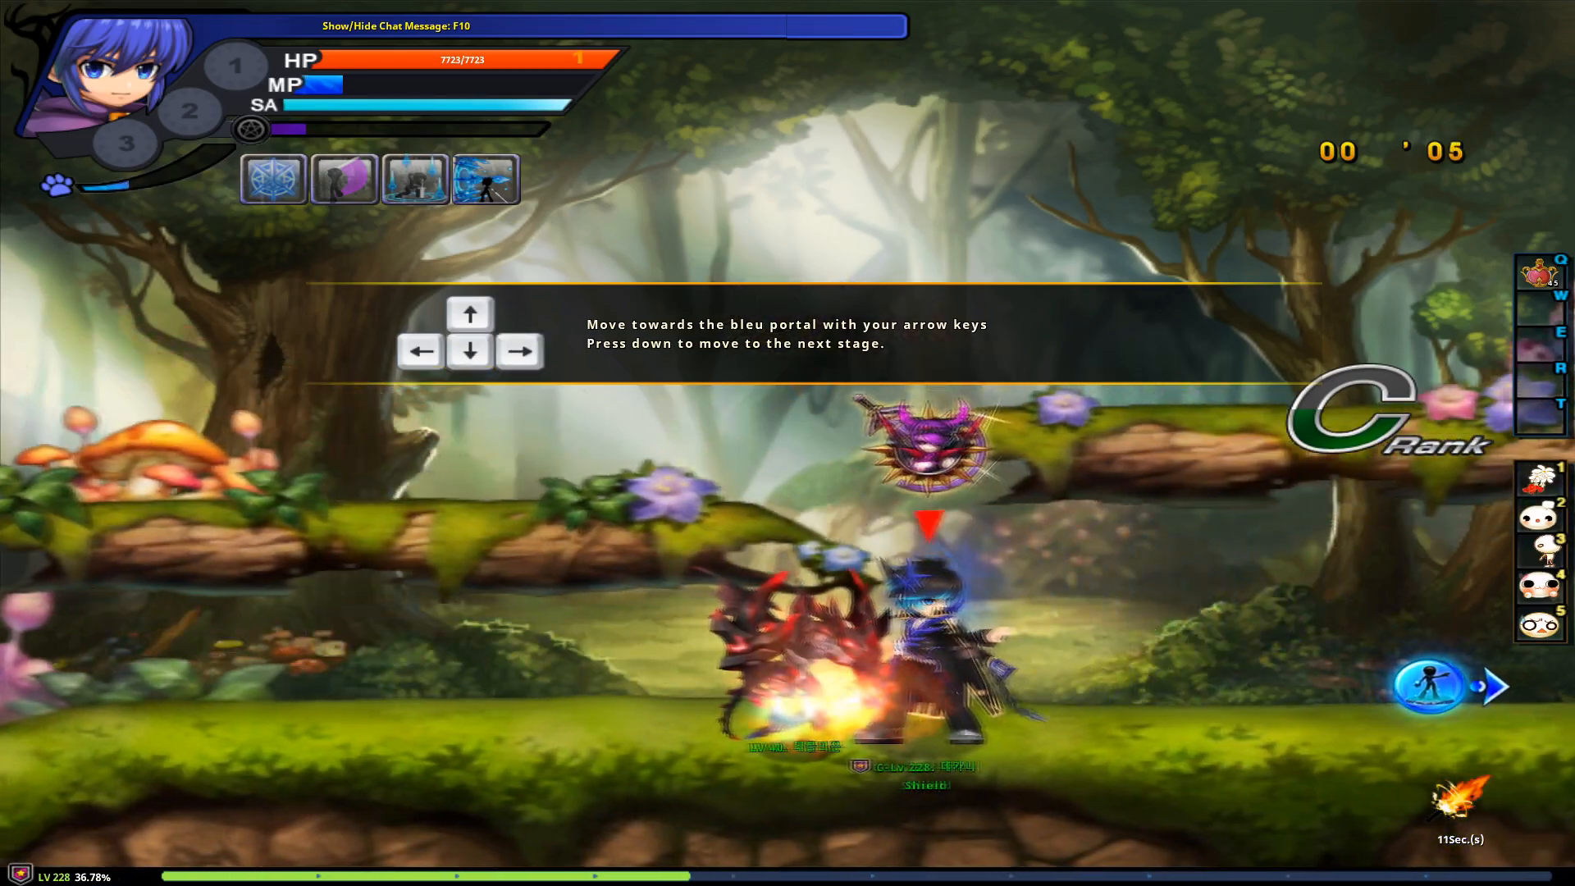
Step: Move and use skills briefly in the Trial Forest stage before prompting to leave
key(Right)
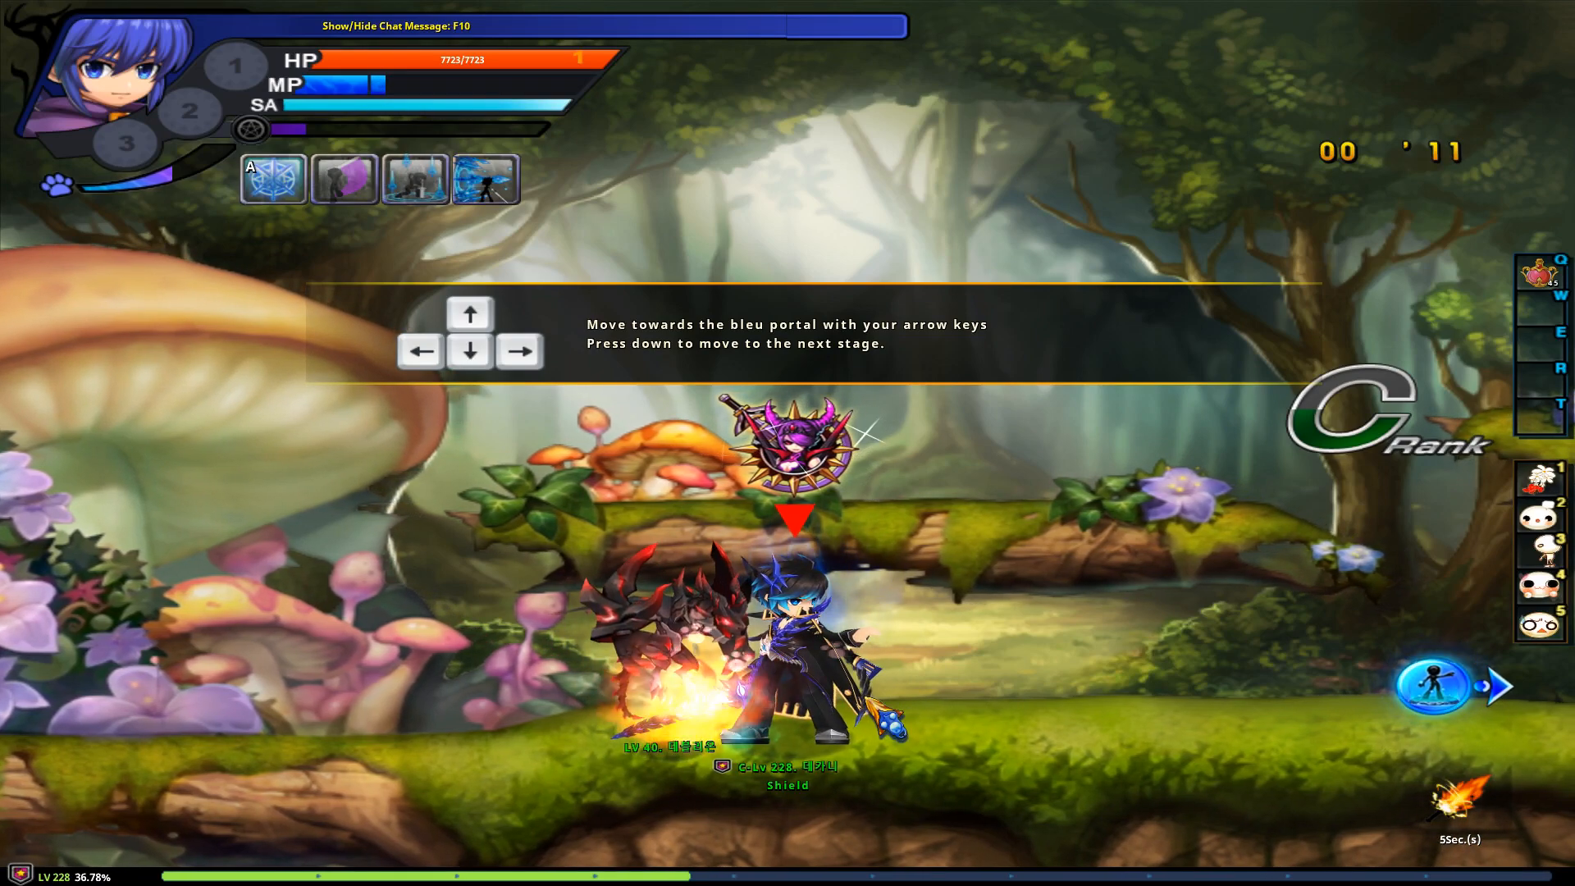
key(up)
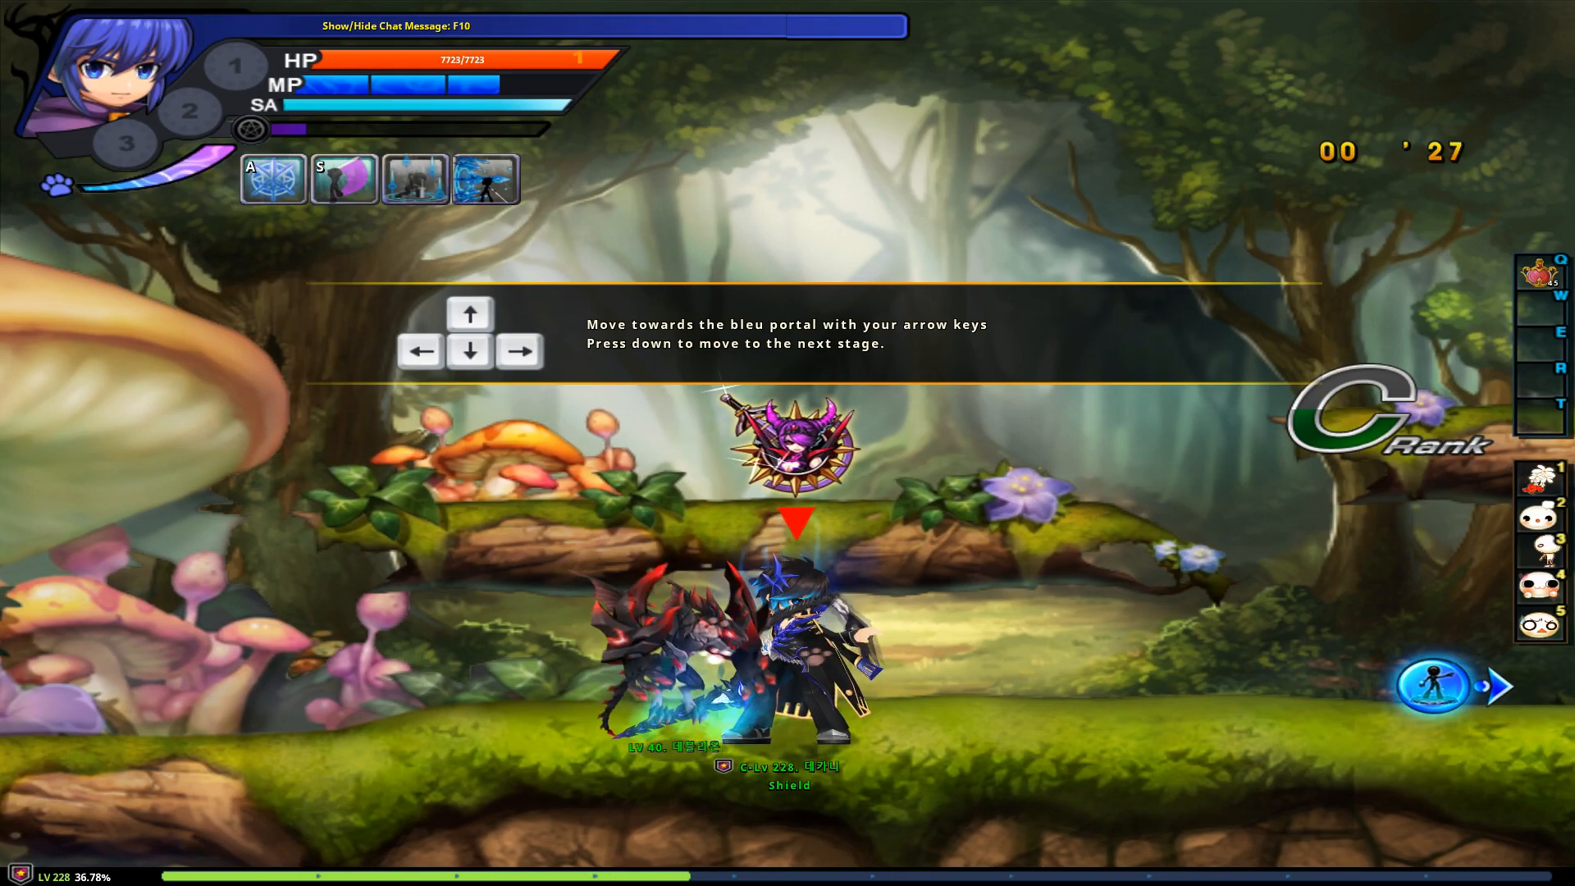
key(Right)
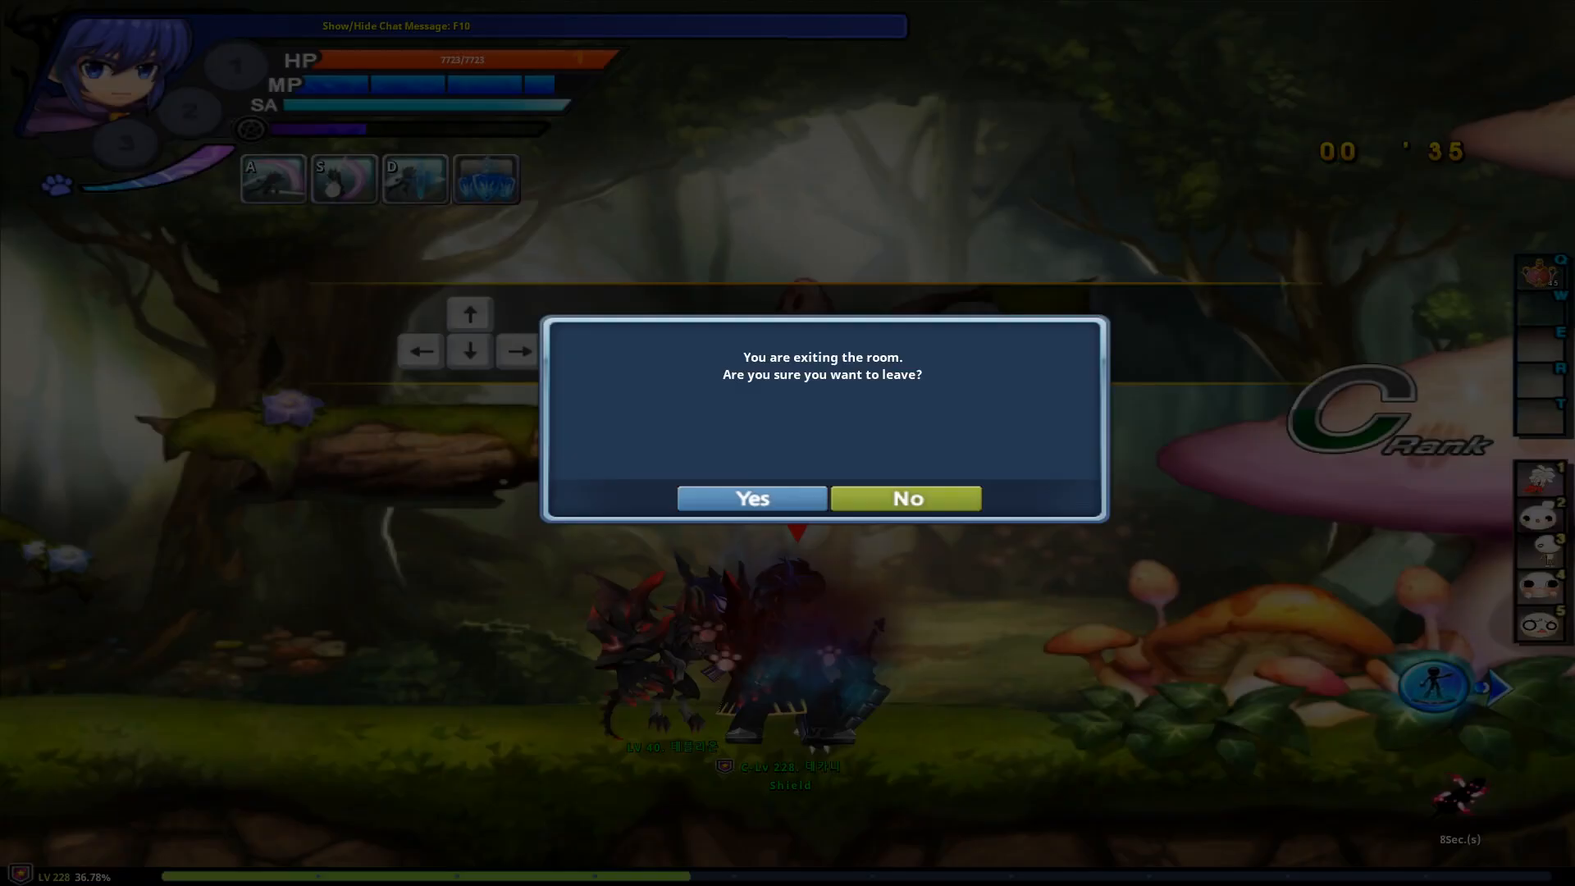
Step: Leave the dungeon room and enter the game as Ryan, the Vanquisher
click(751, 499)
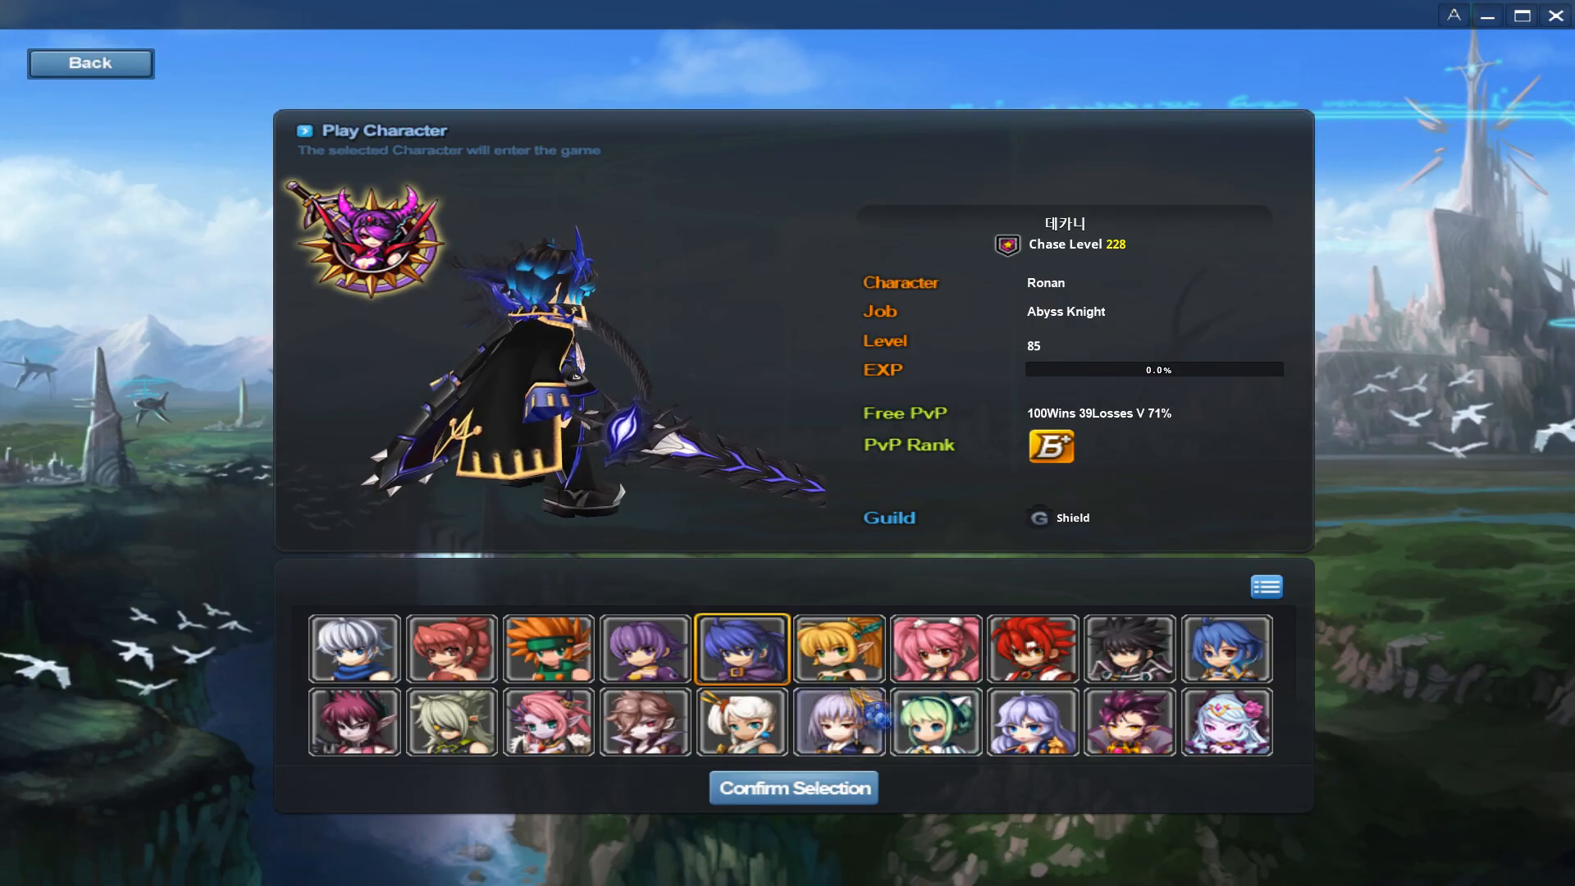
click(548, 648)
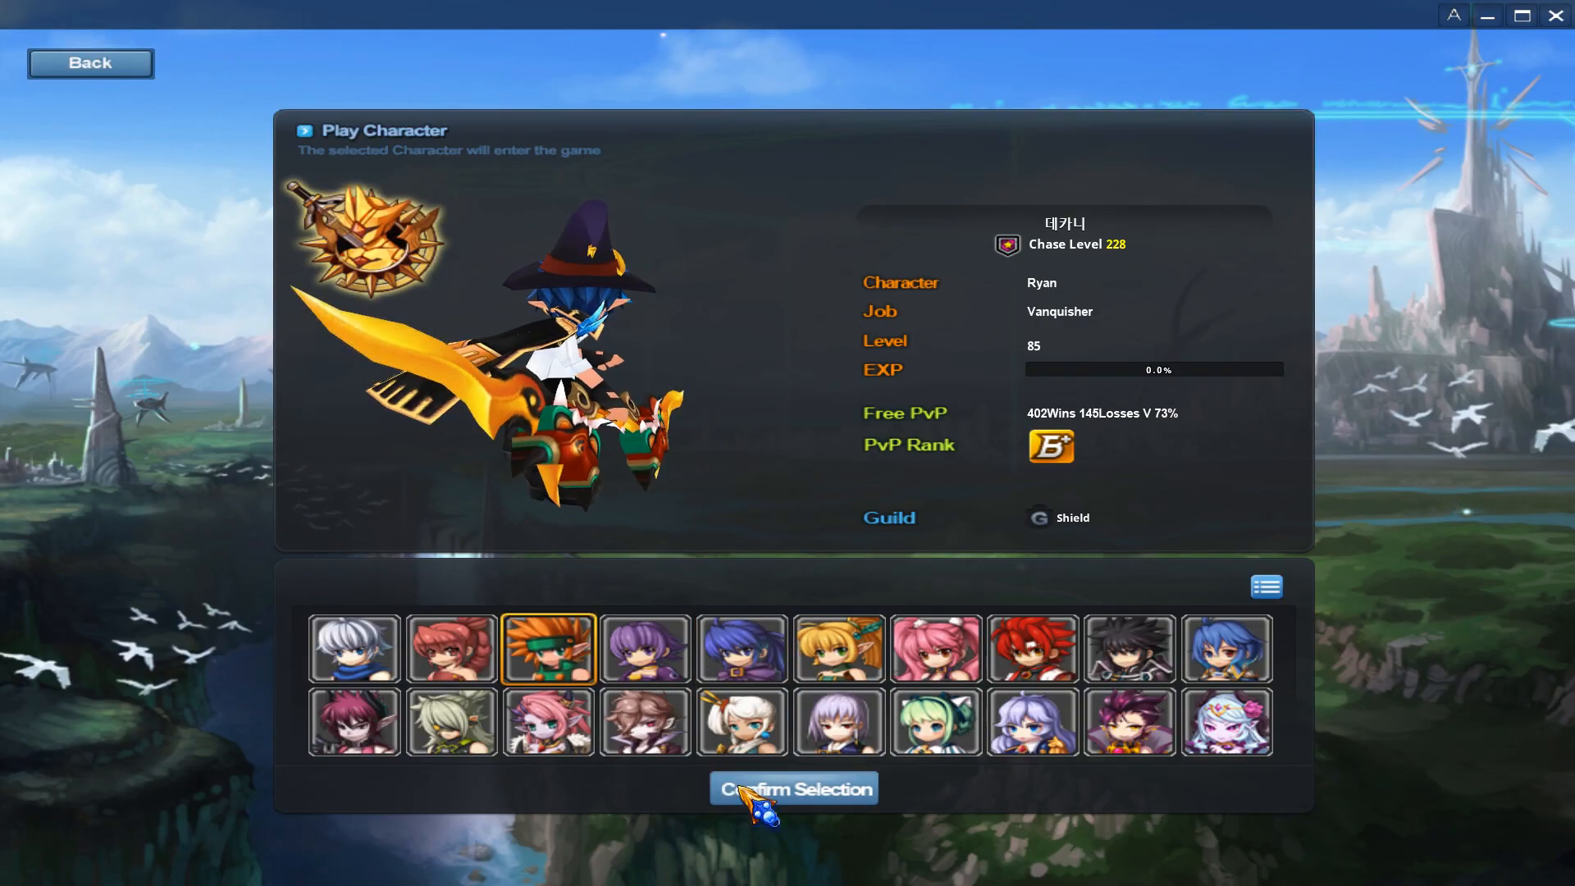
click(794, 787)
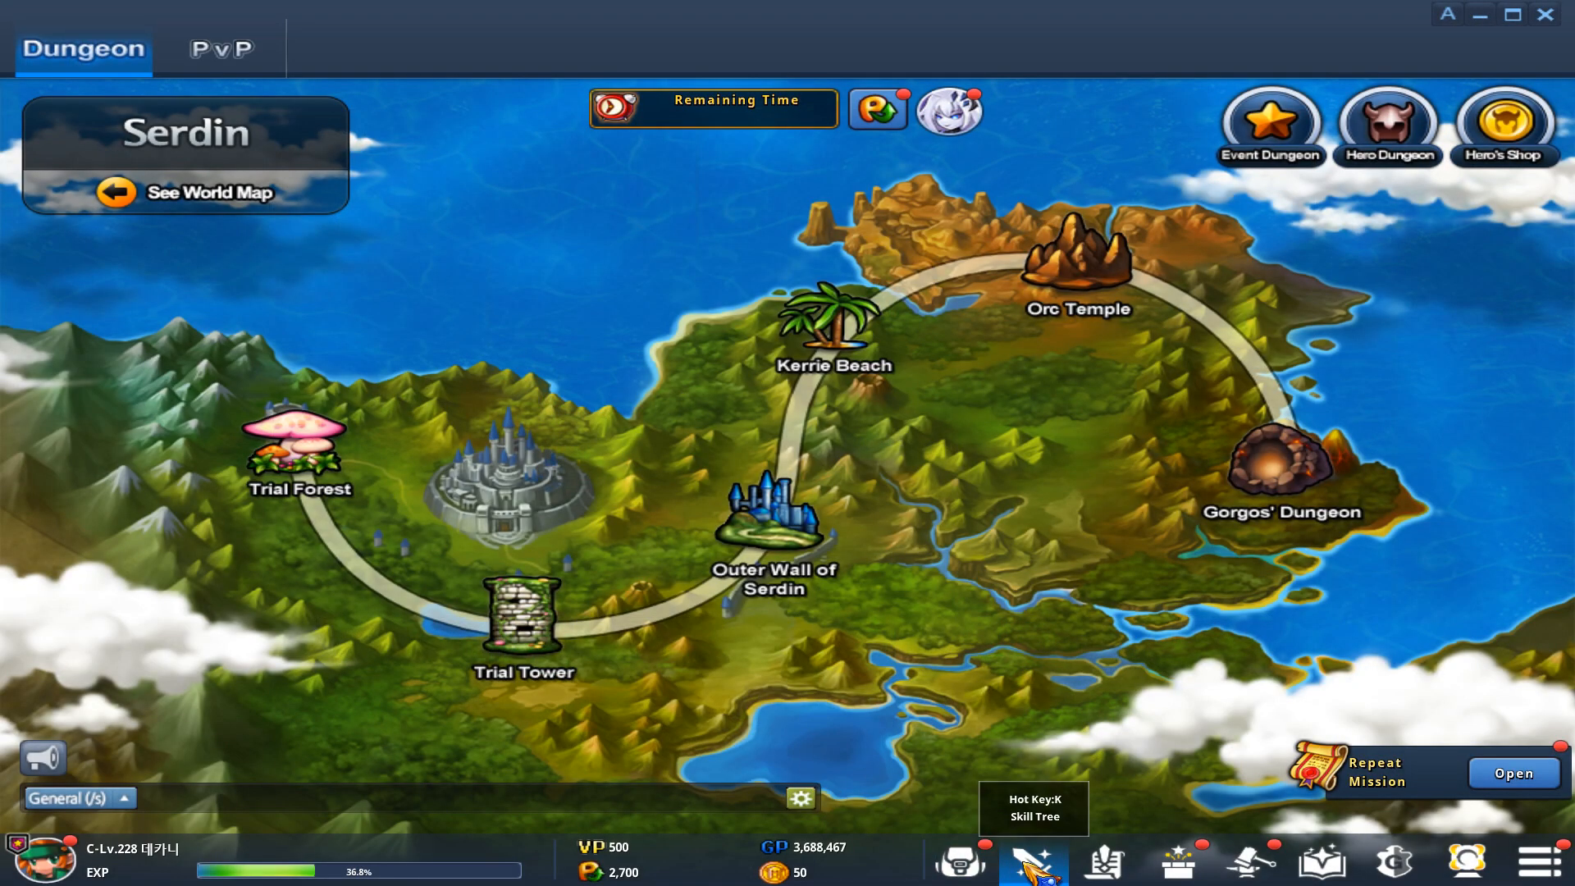
Step: Review Ryan's Skill Tree across the 4th, 3rd and 1st jobs, then close it
click(1032, 861)
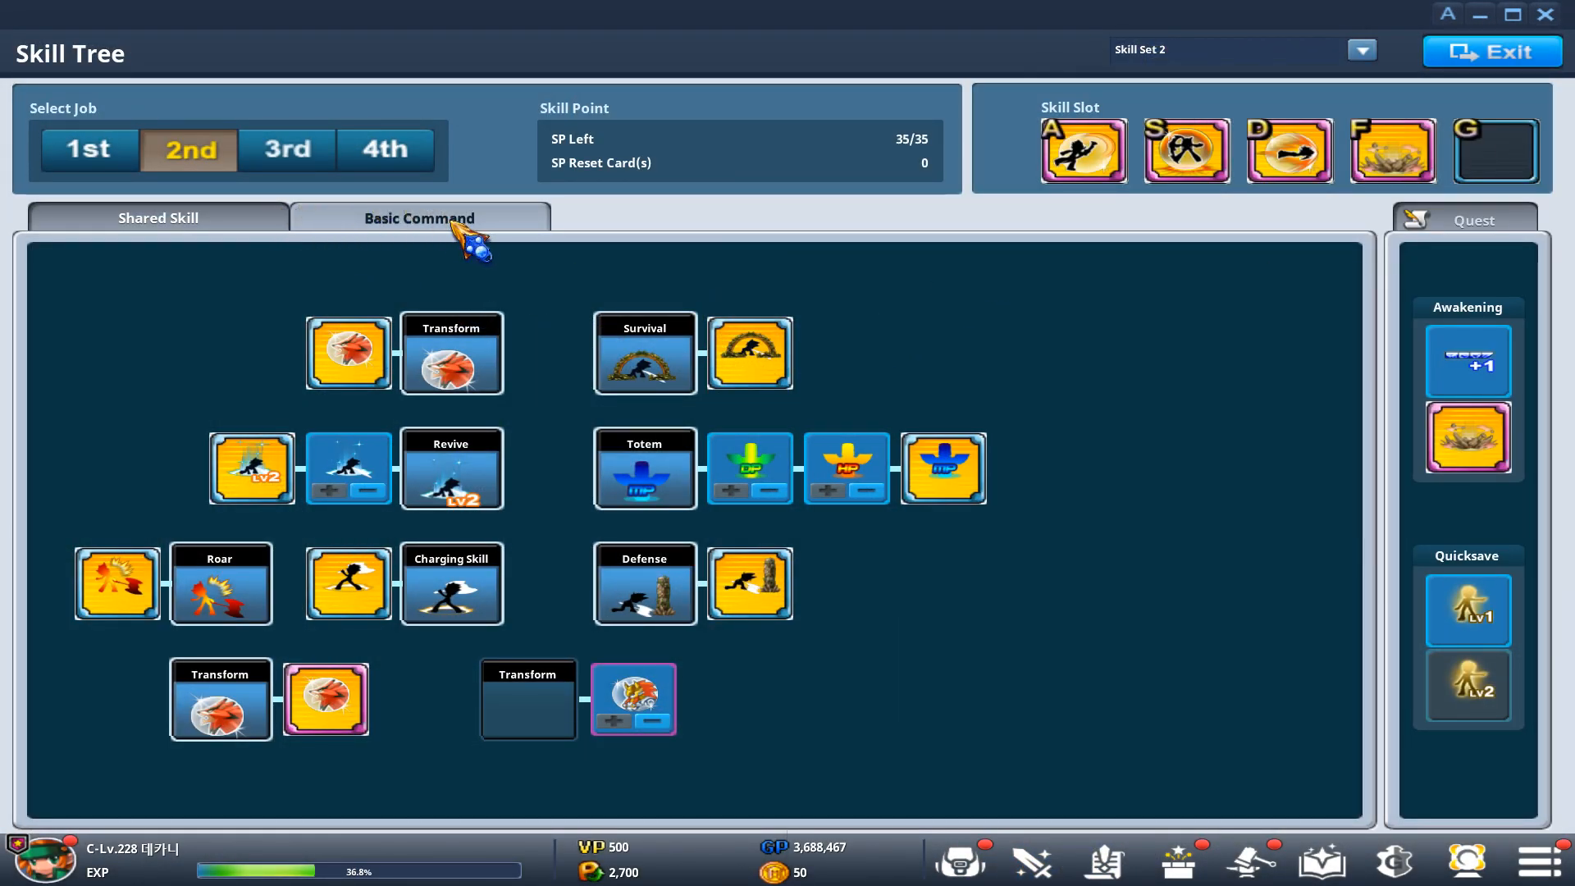
click(384, 149)
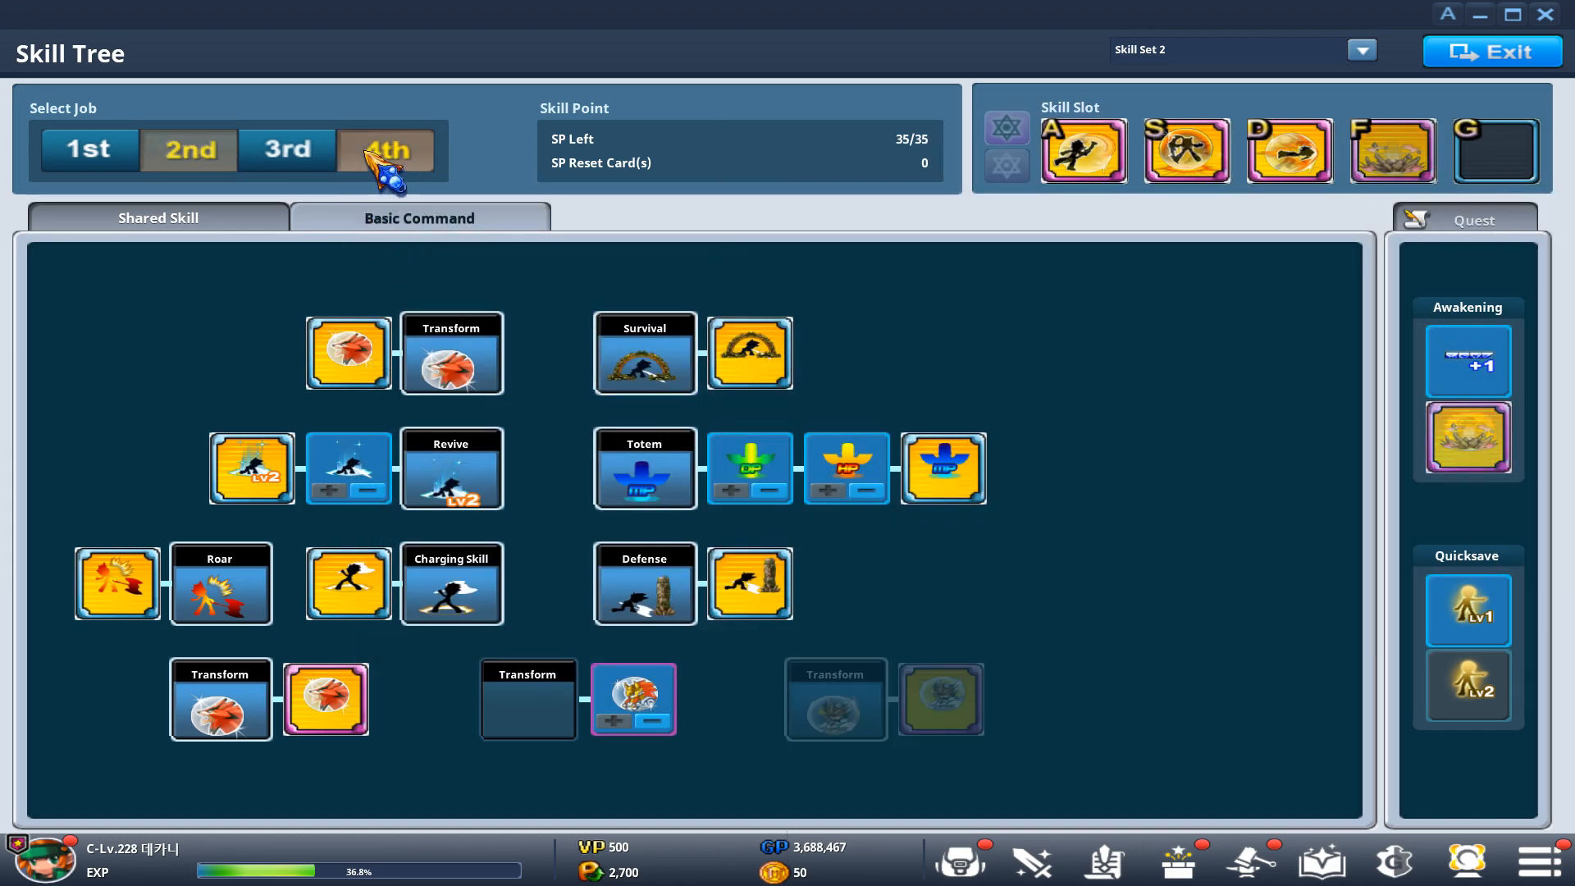
click(383, 149)
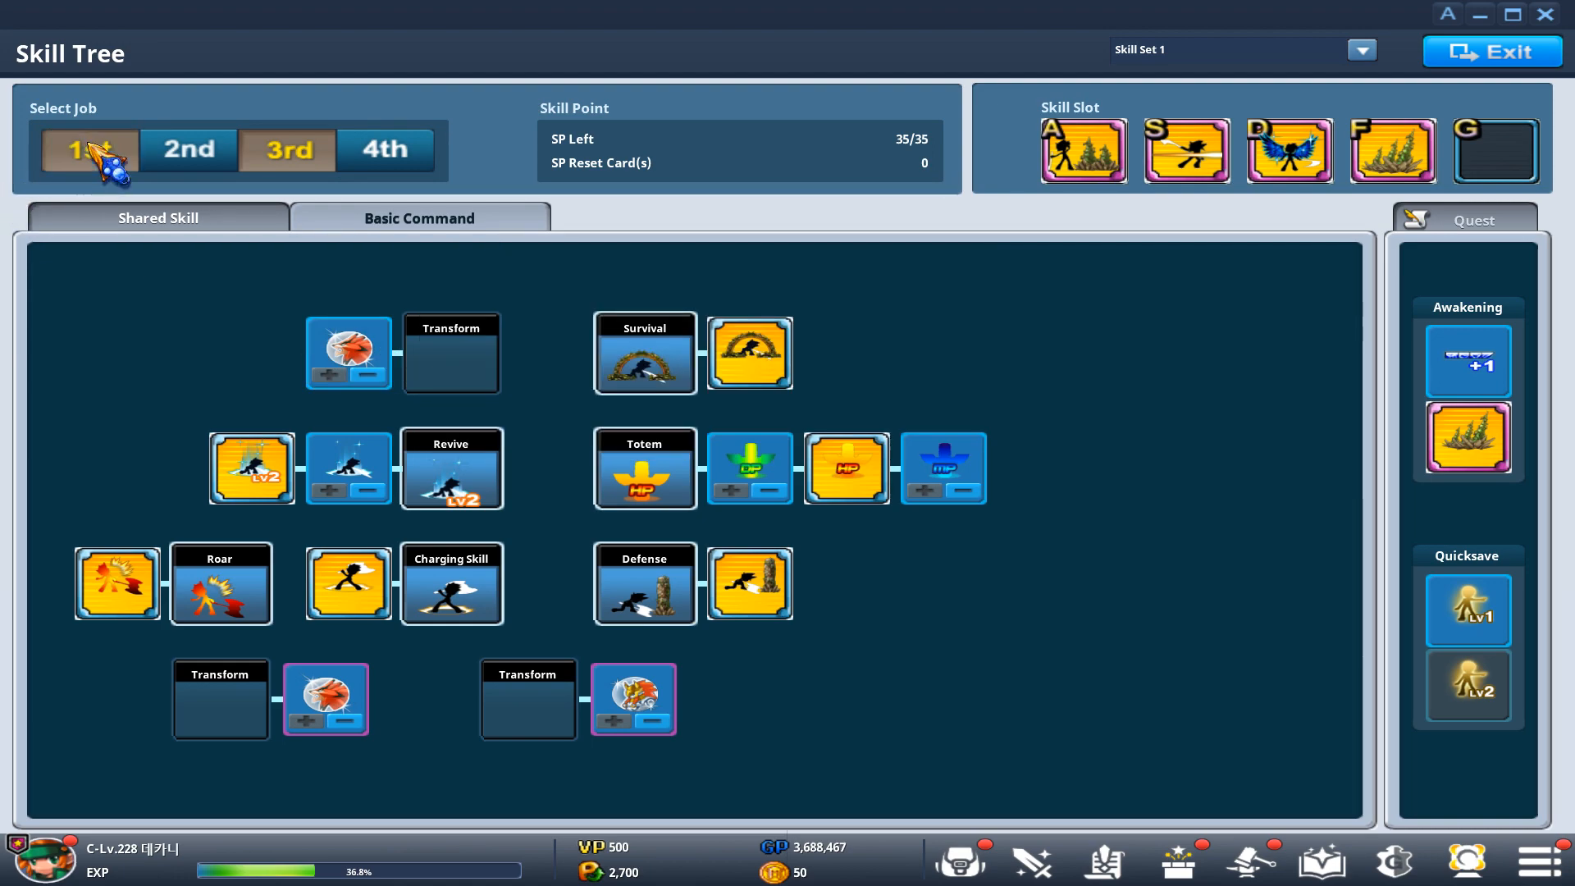
click(88, 149)
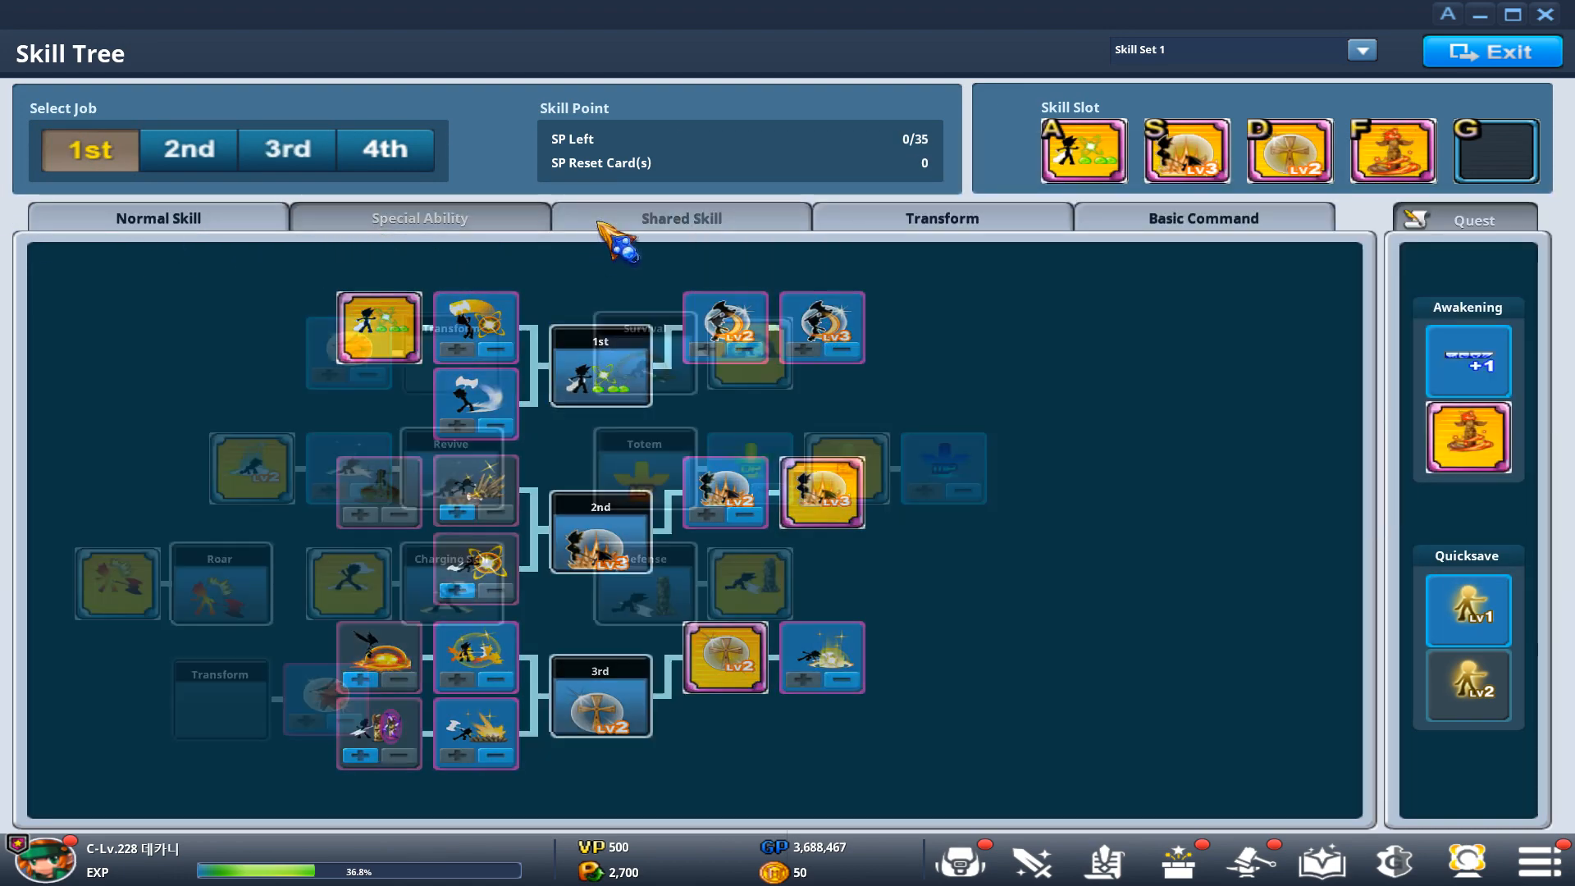
click(1491, 50)
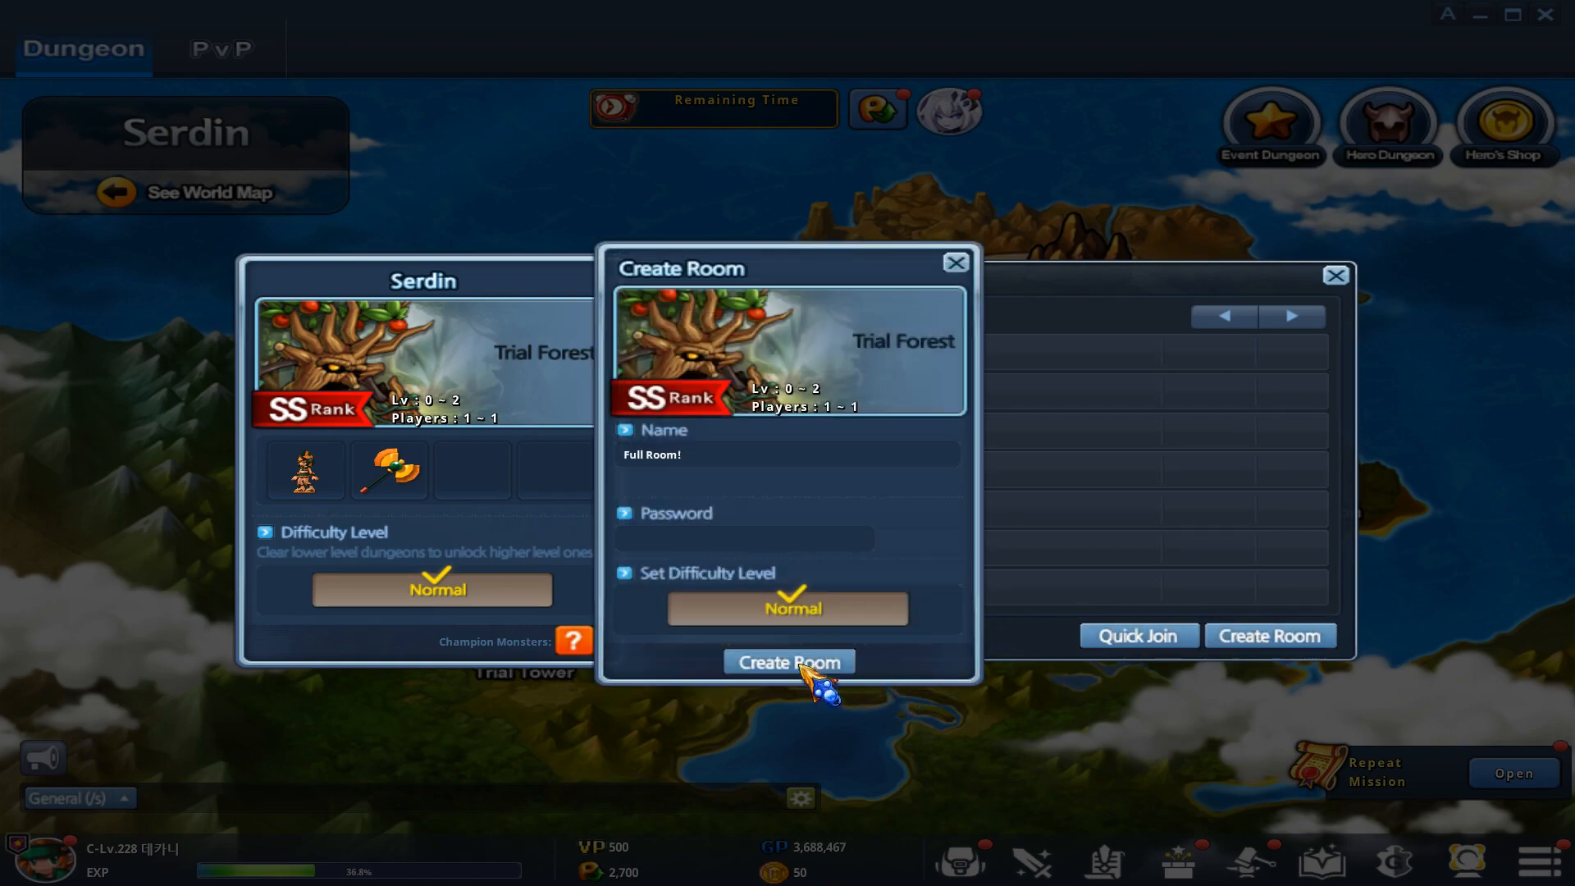
Step: Create the Trial Forest room and fight briefly as Ryan in the forest stage
click(787, 661)
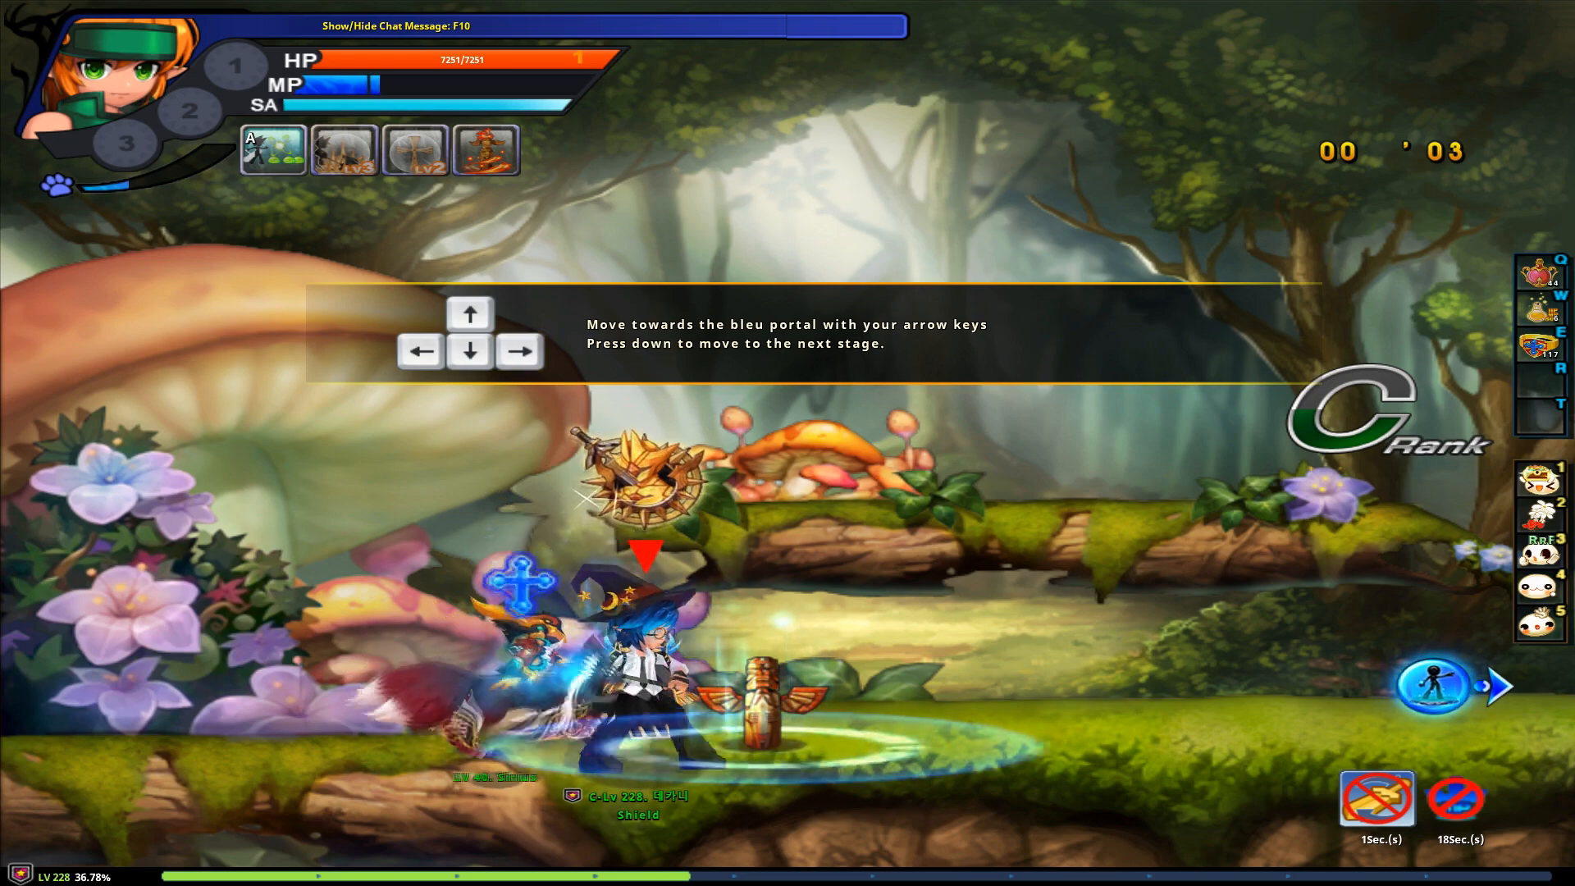
key(Right)
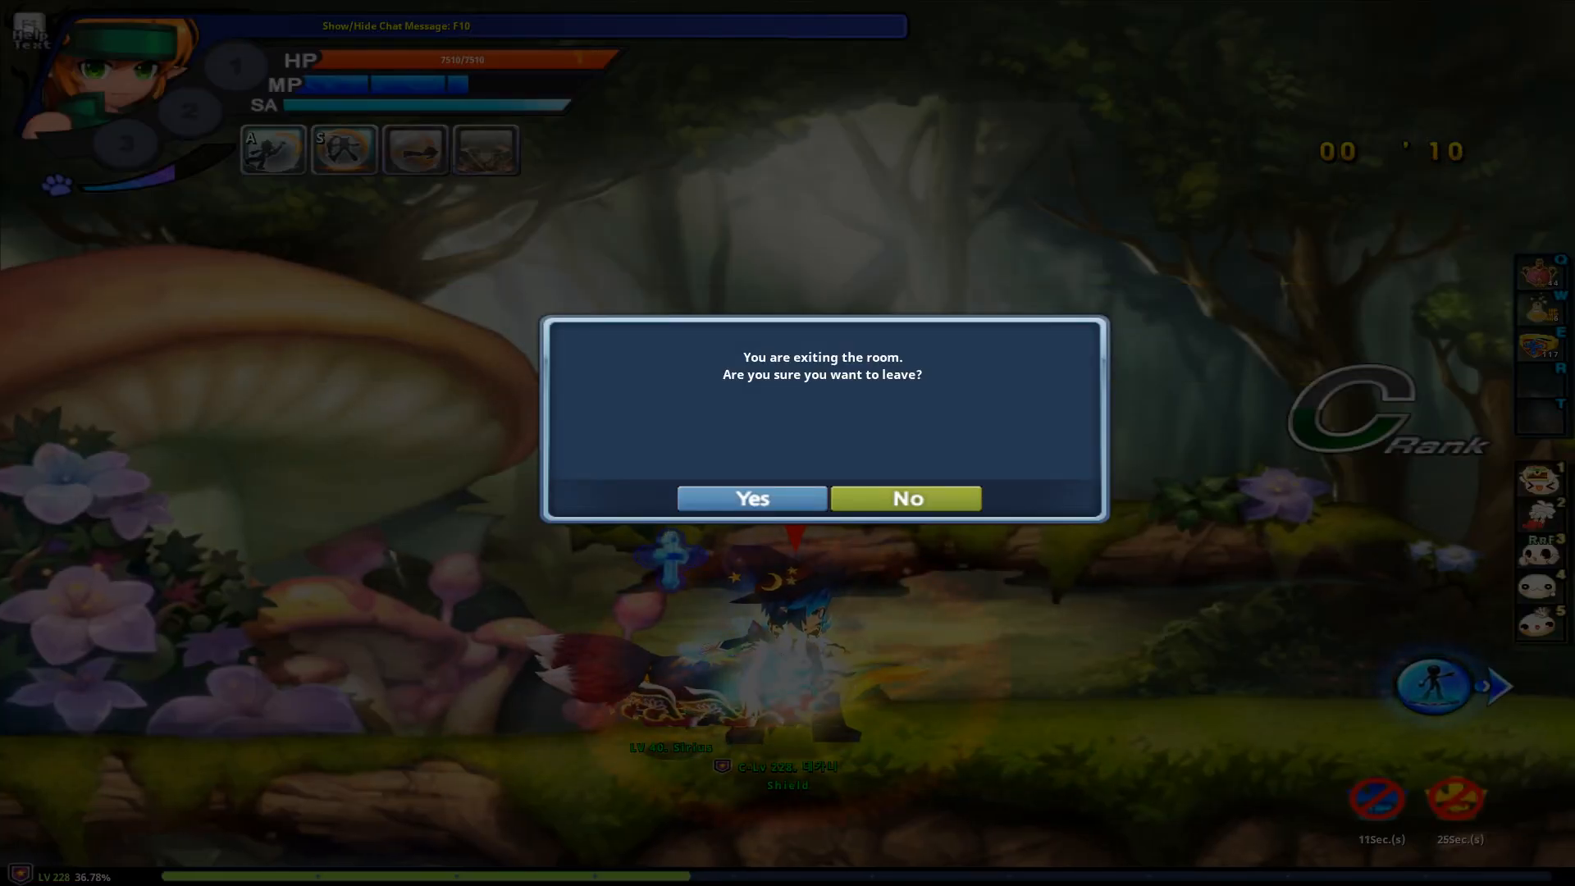
Step: Leave the room and switch to playing Decanee, the Lunatic Witch
click(751, 498)
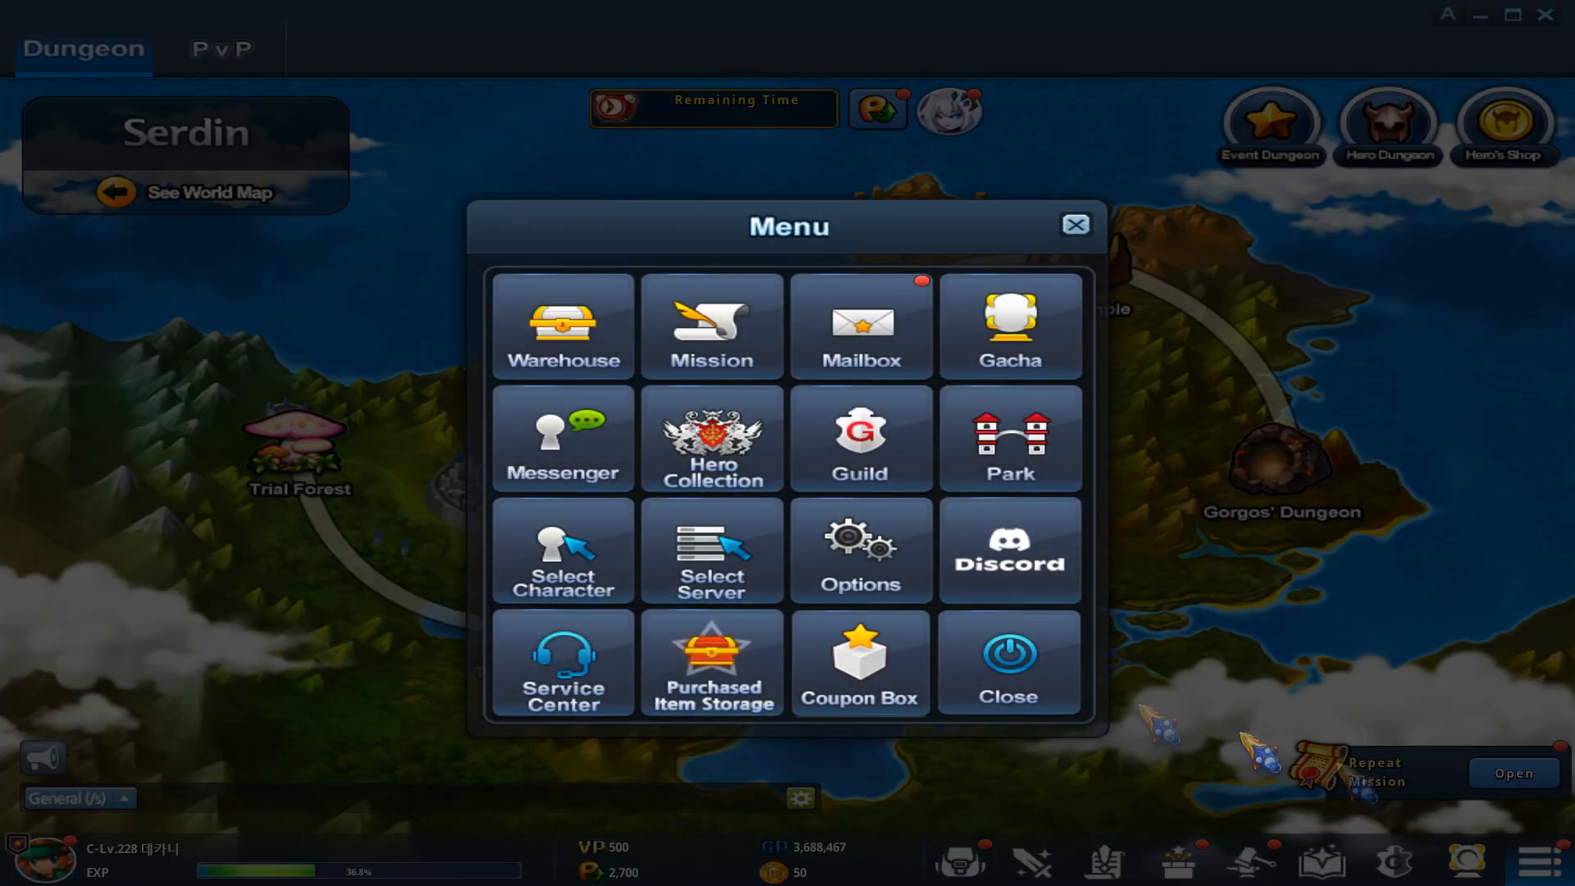
click(561, 552)
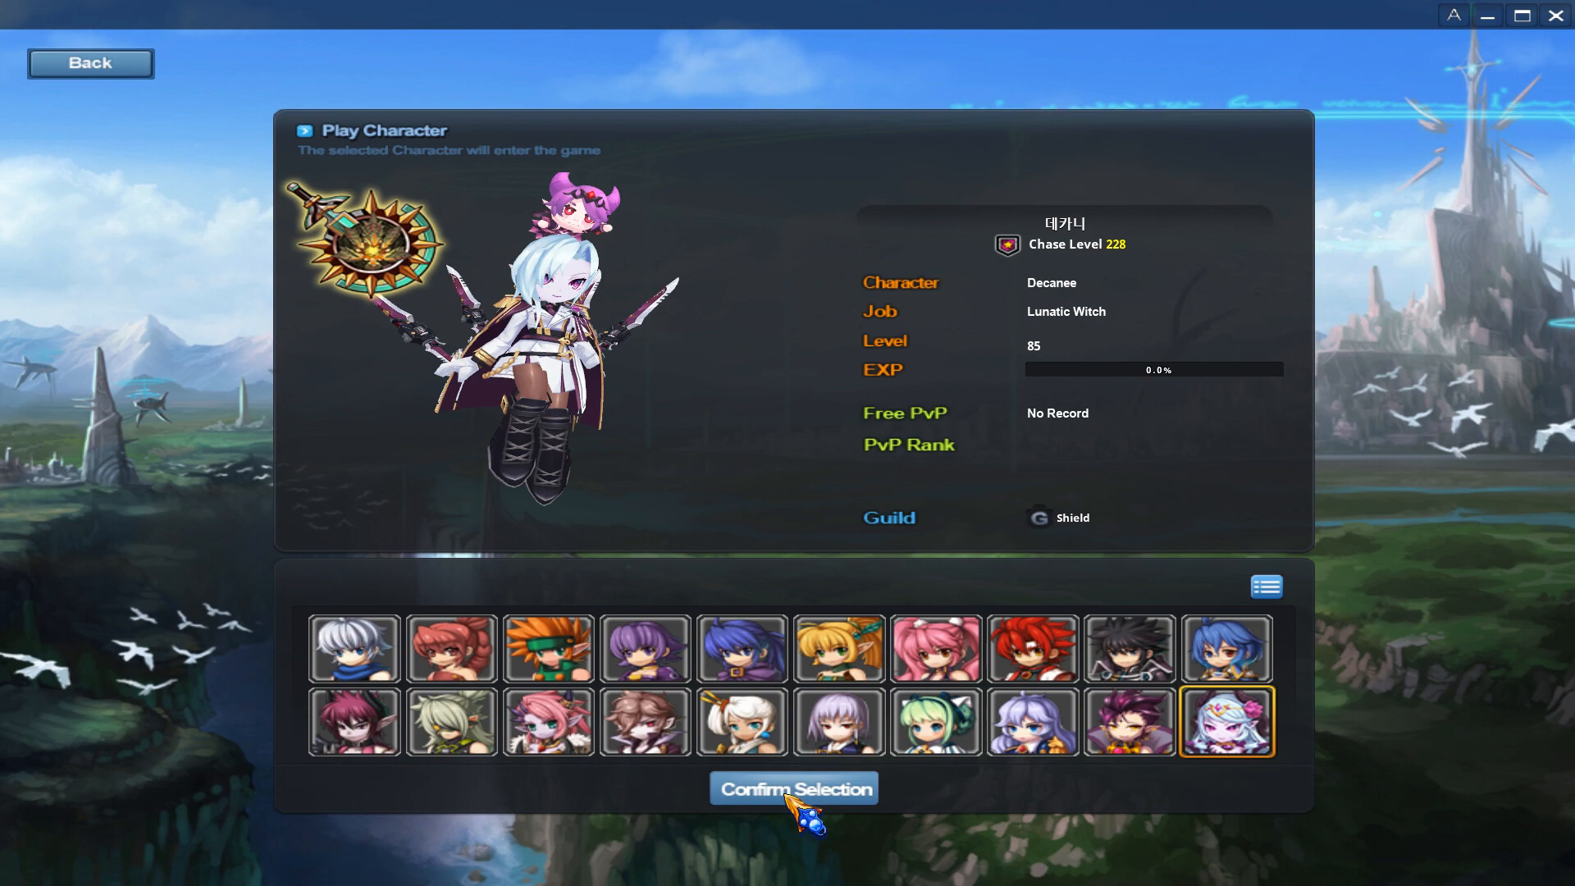
click(792, 787)
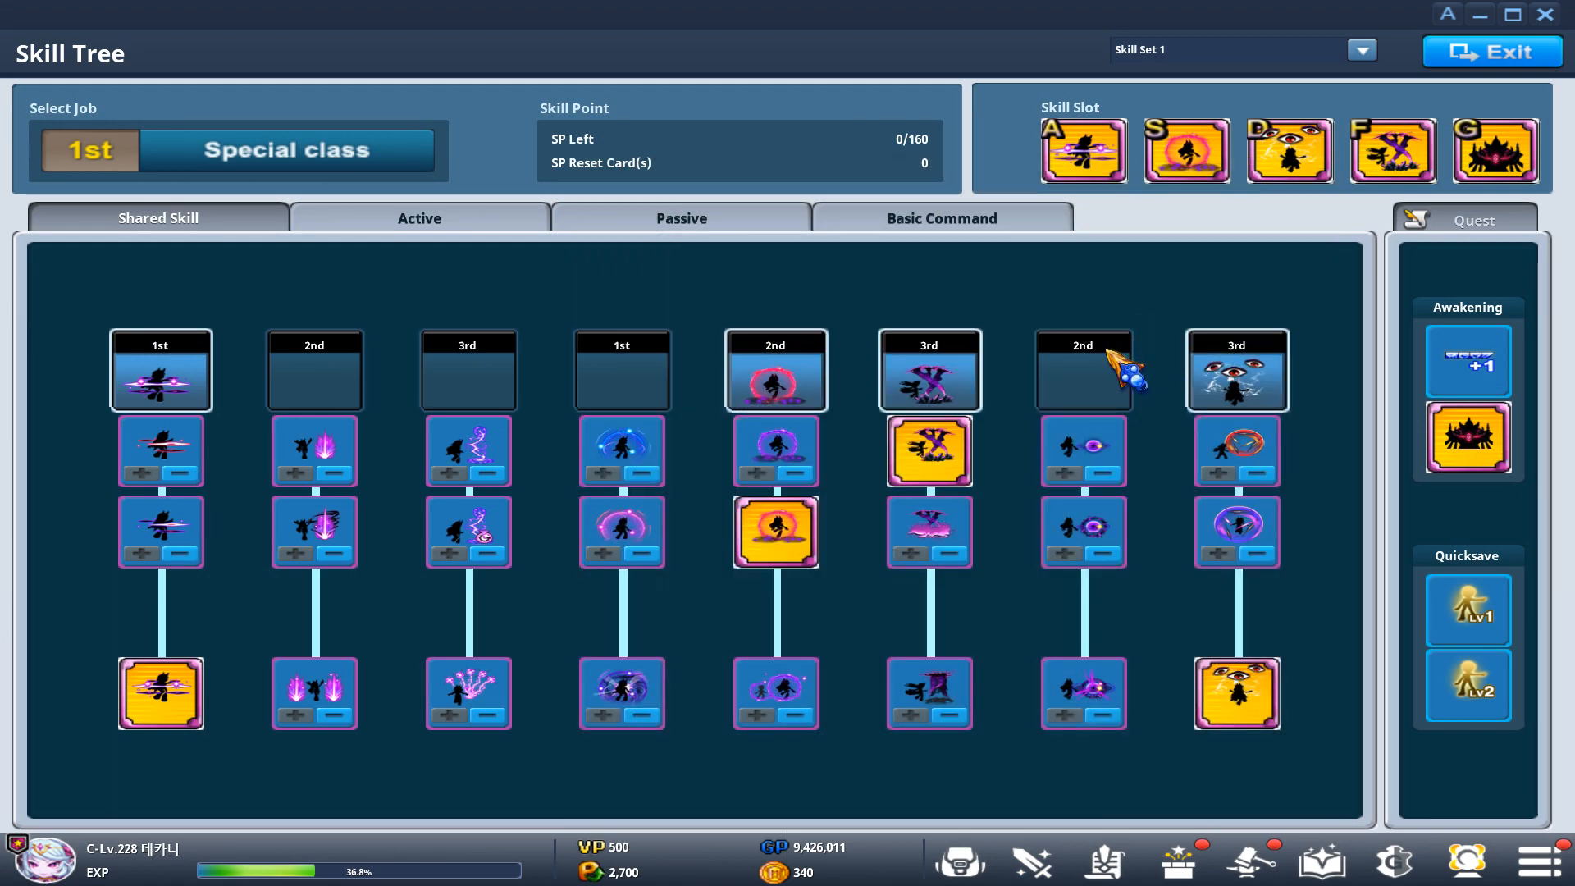
mouse_move(1216, 217)
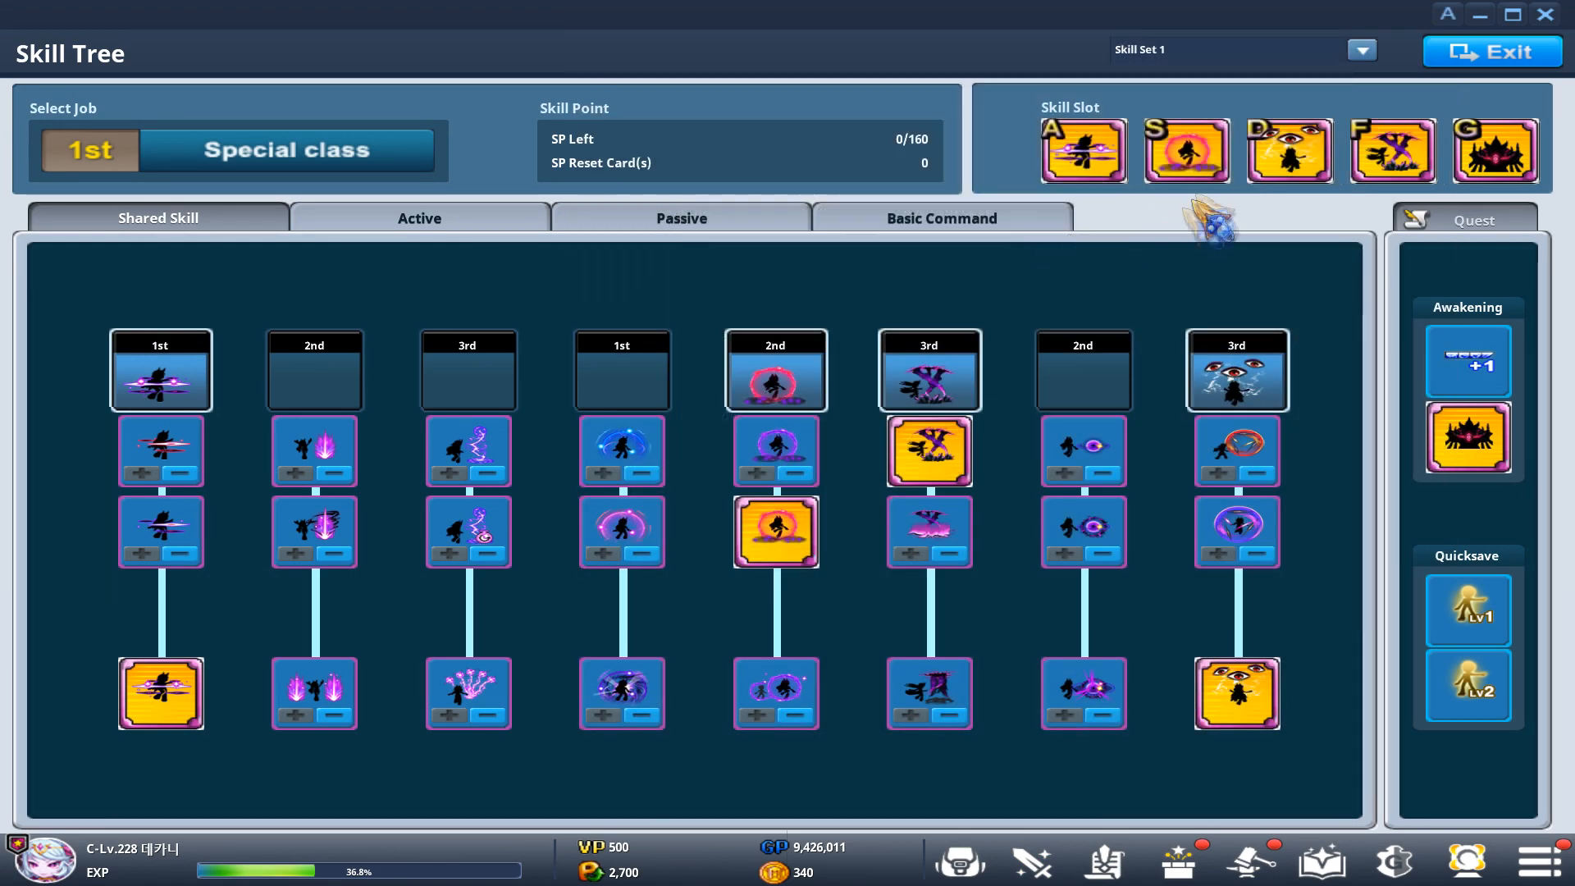
mouse_move(1381, 119)
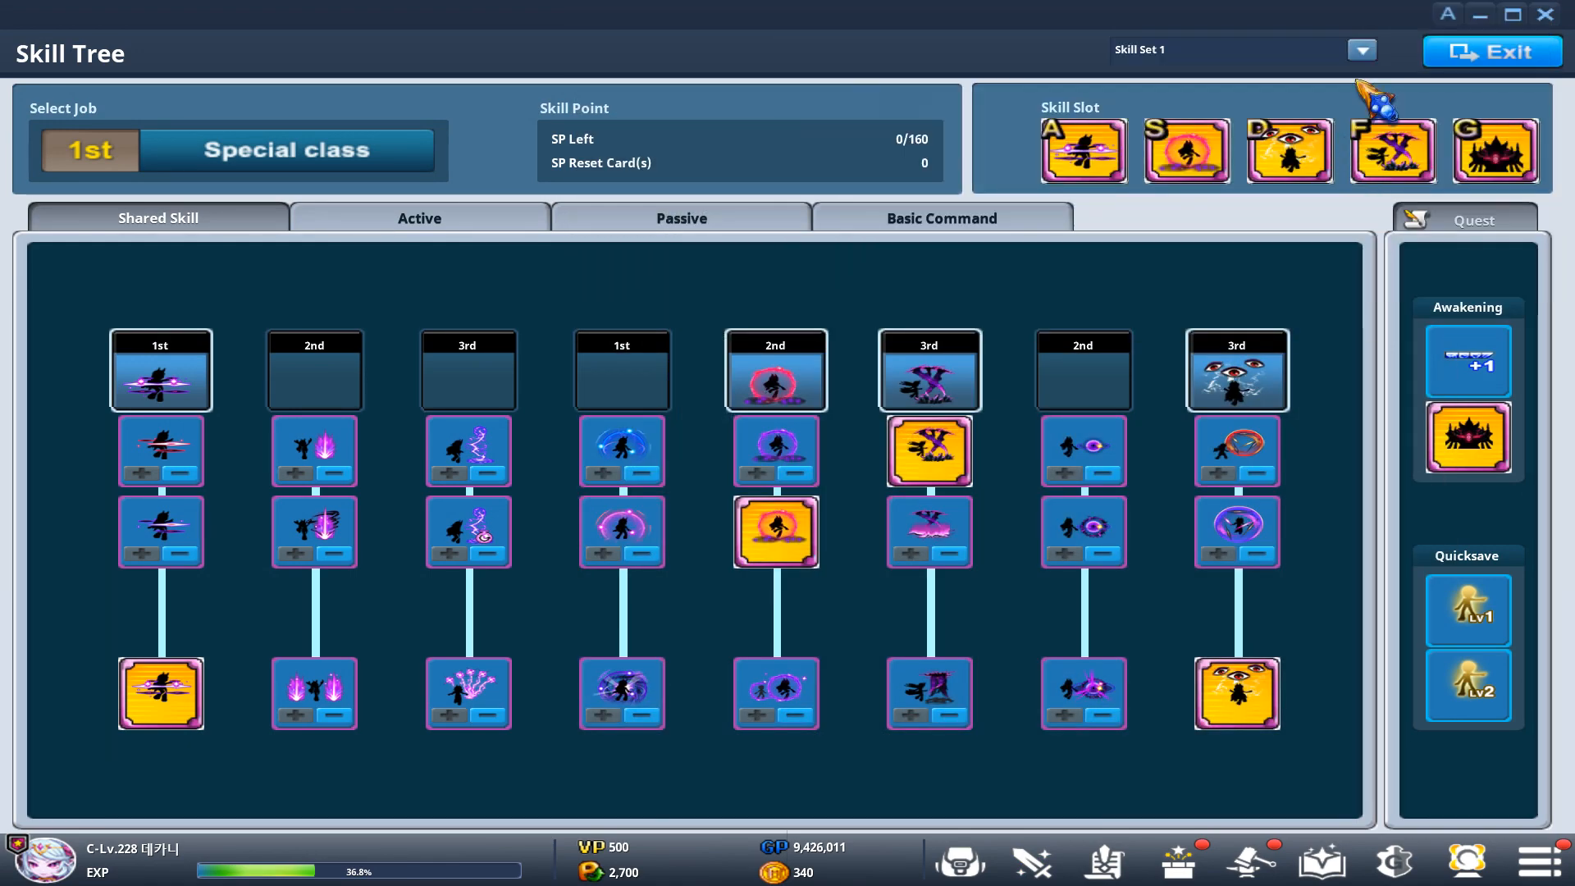
Step: Compare Decanee's skills in Skill Set 2 and Skill Set 1, then close the Skill Tree
click(1362, 49)
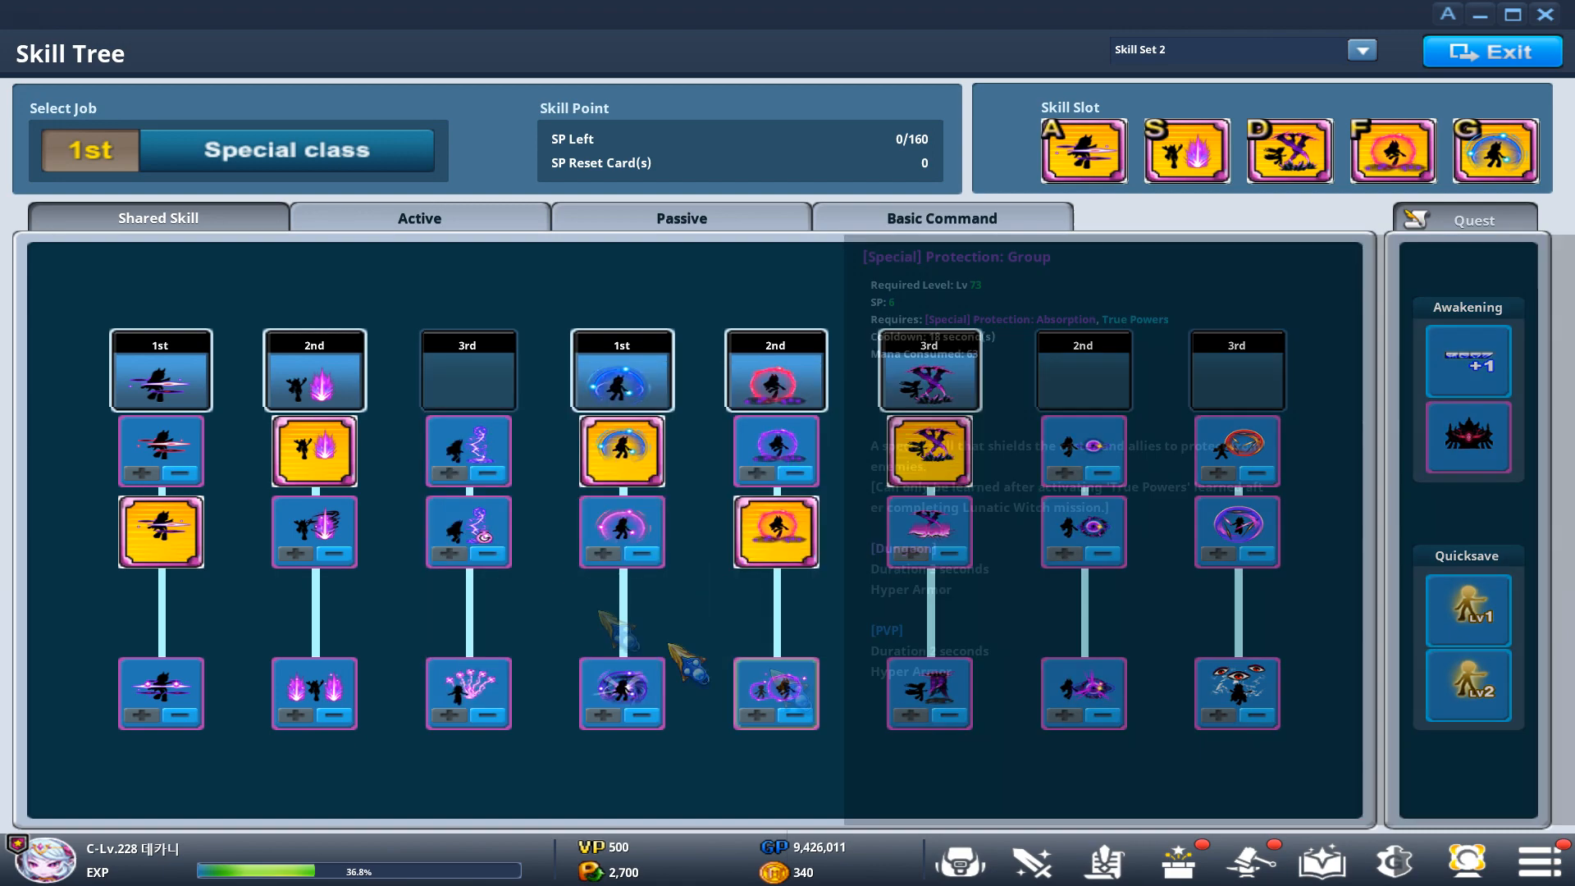
click(1361, 49)
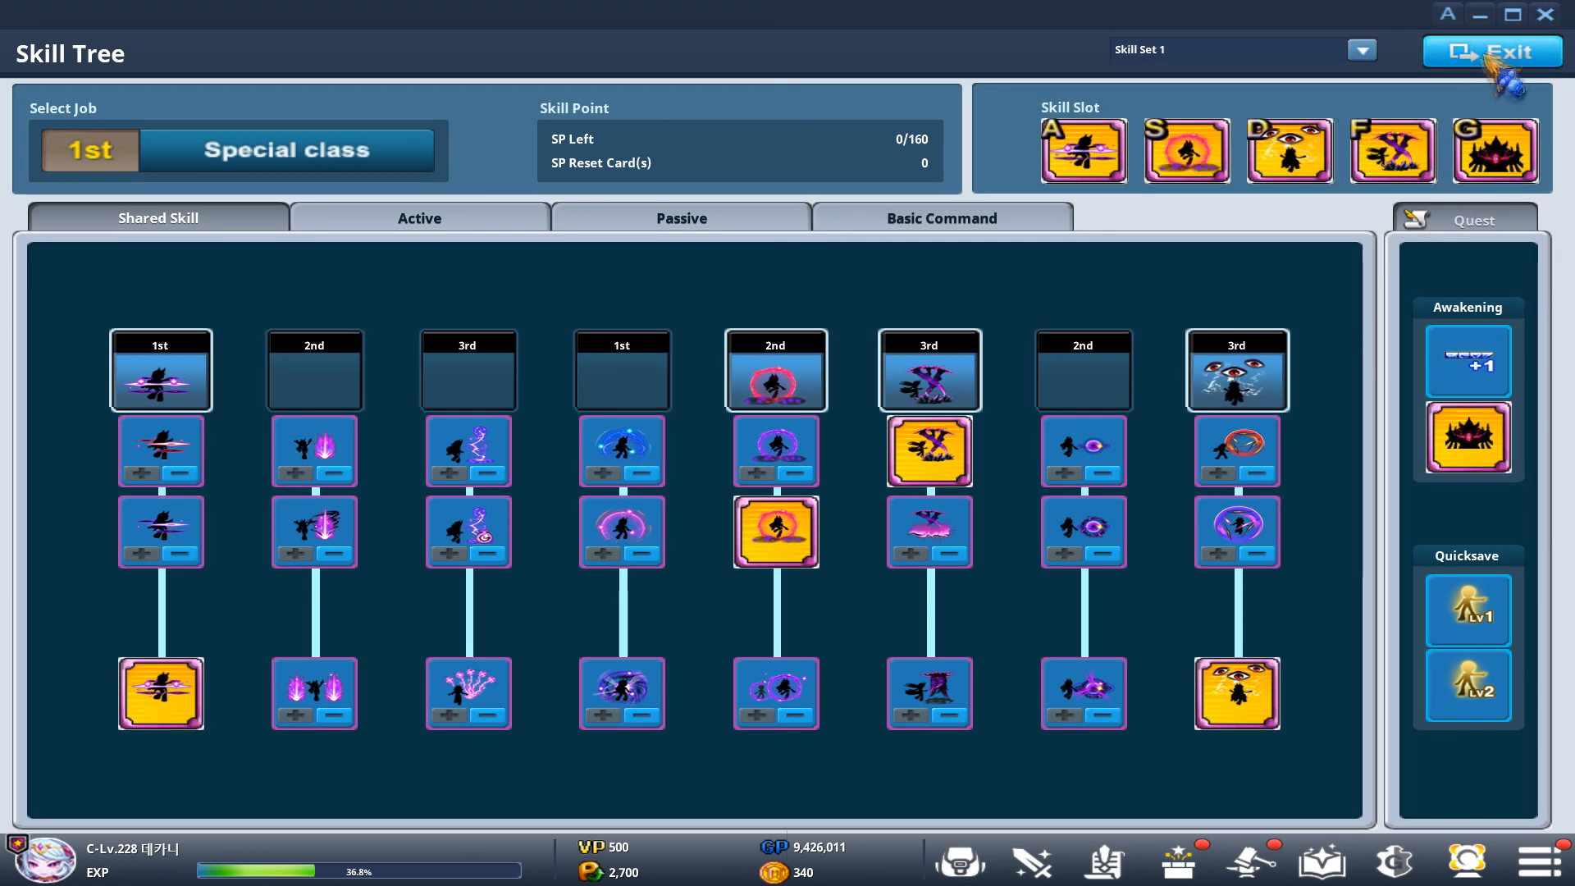
click(1491, 50)
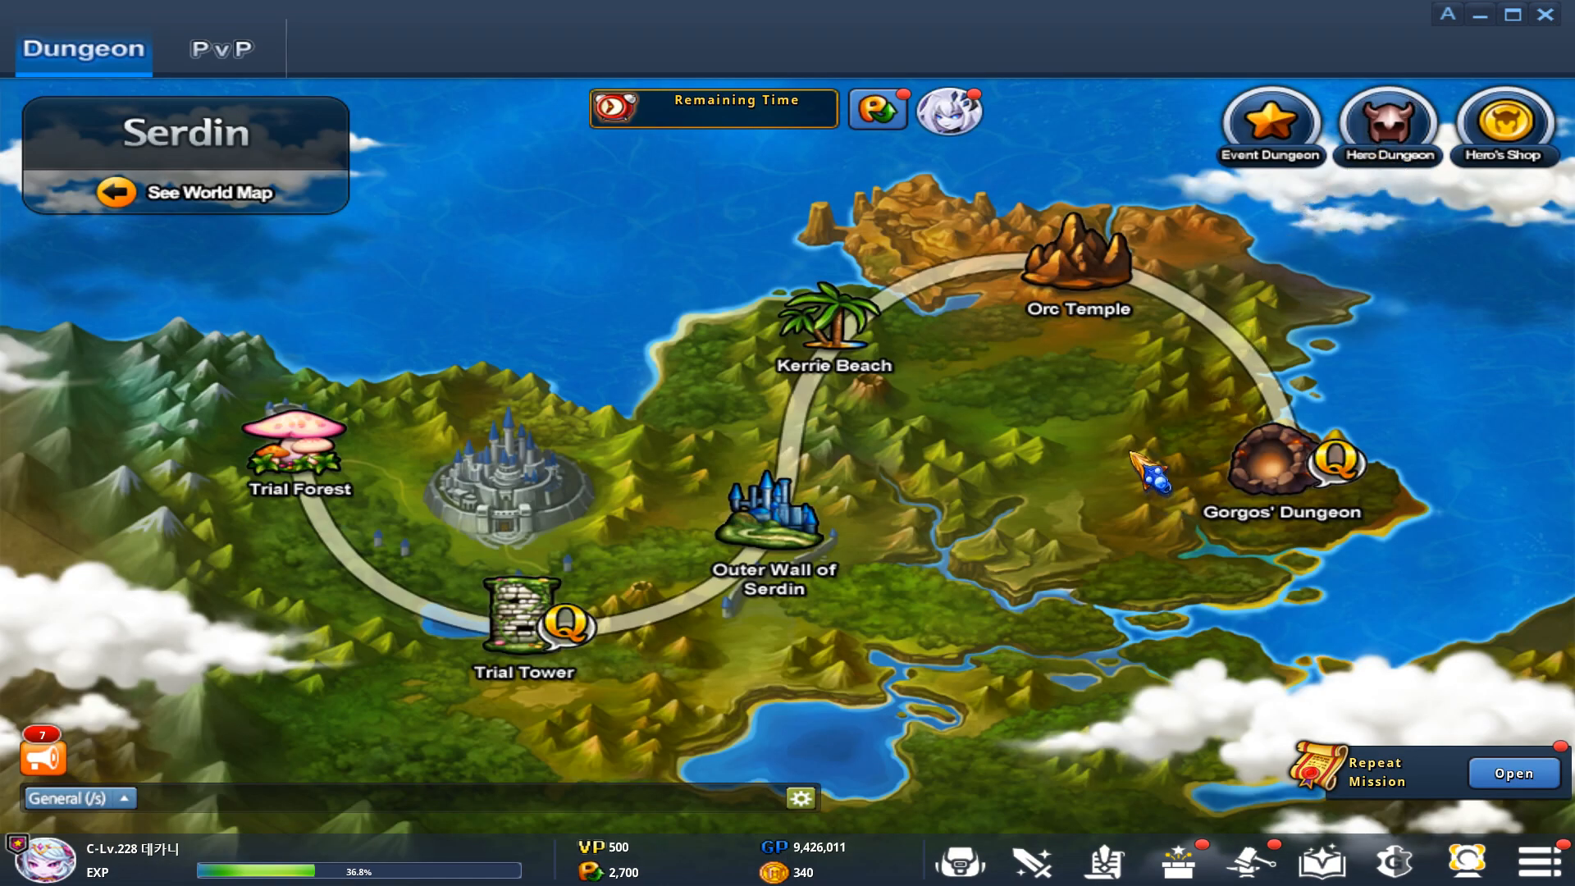